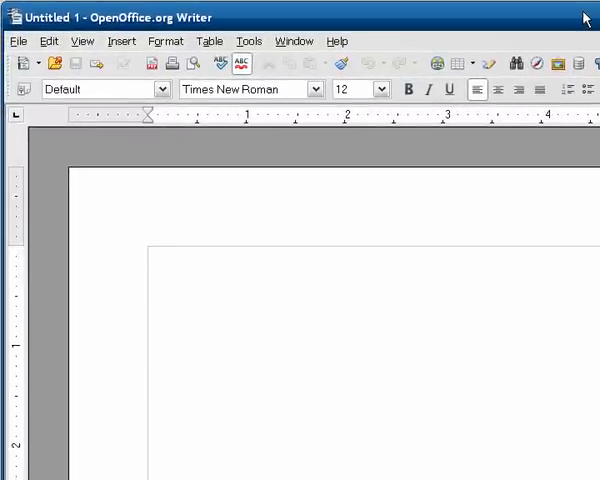
Open the Styles and Formatting window (F11) over the blank document
click(148, 256)
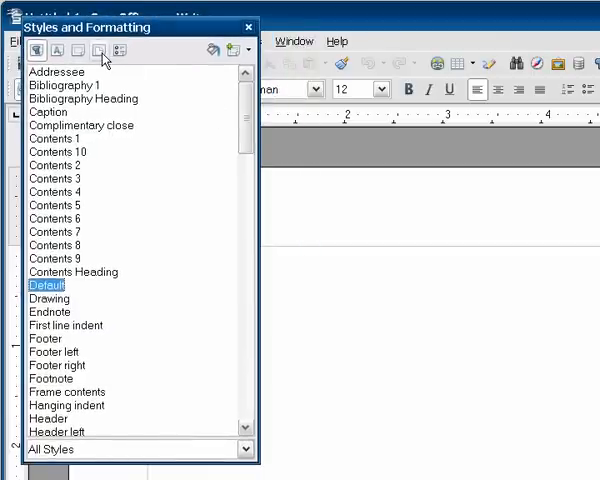
mouse_move(97, 50)
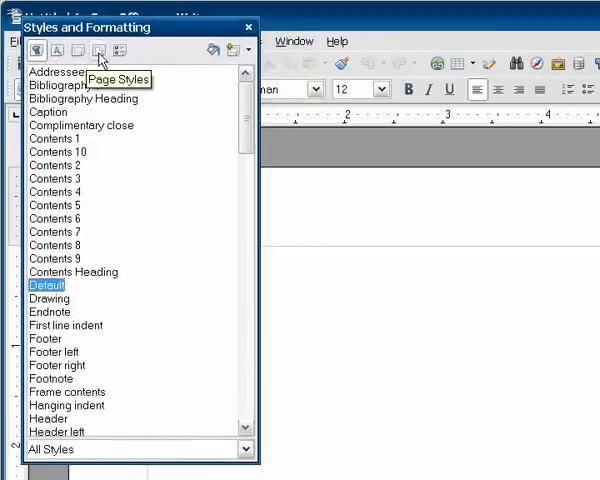
mouse_move(59, 50)
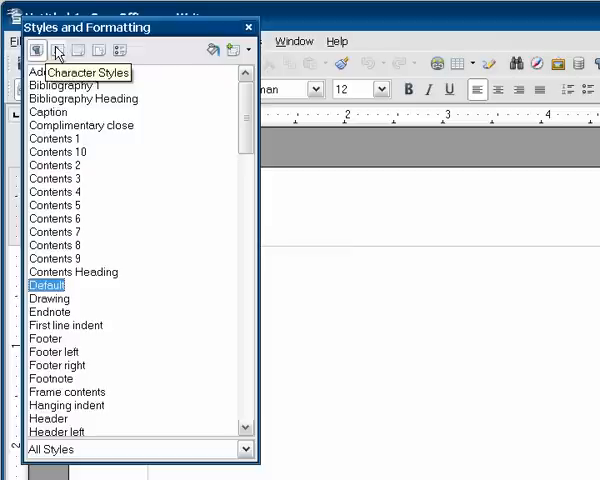
mouse_move(103, 51)
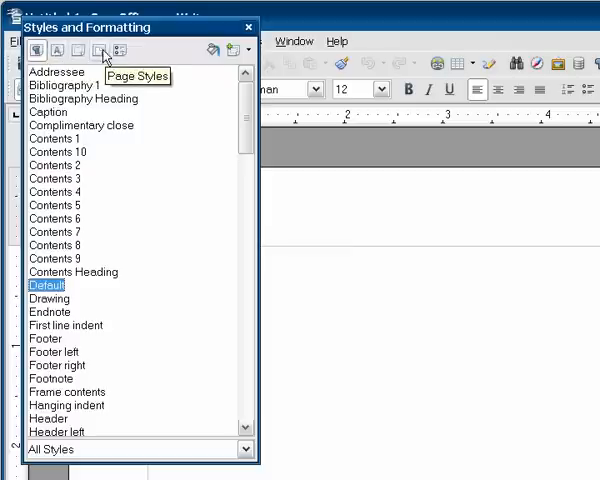
Create a new page style named 'Blank' with 'Blank' as its Next Style
click(100, 50)
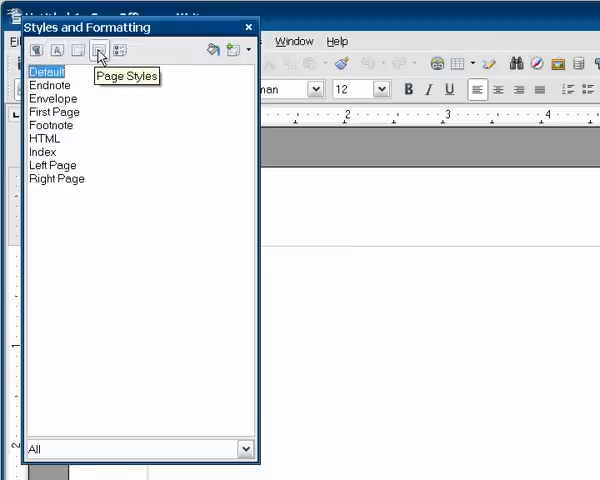
right_click(42, 151)
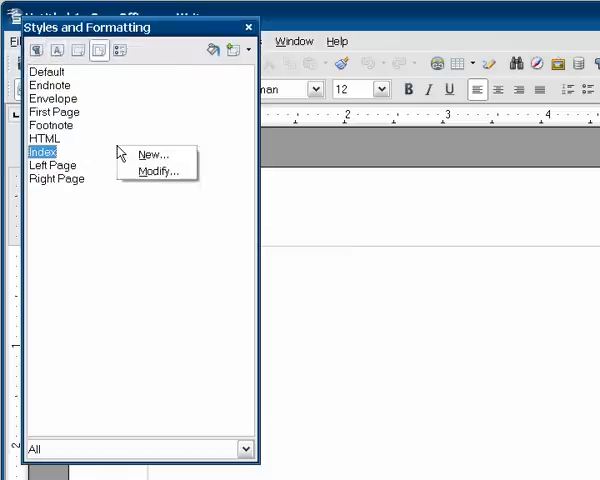
mouse_move(120, 135)
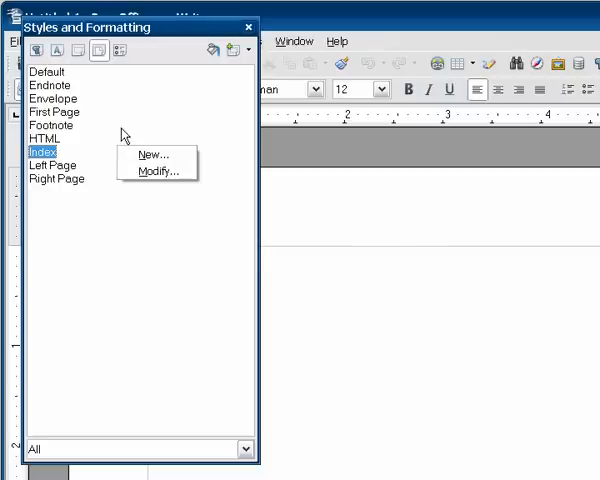
mouse_move(80, 175)
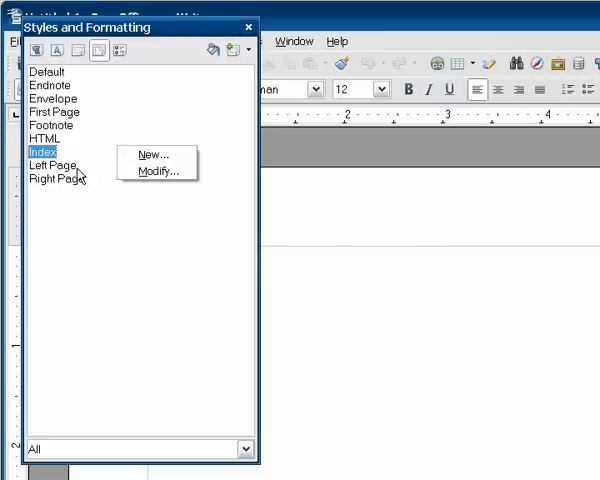
click(154, 155)
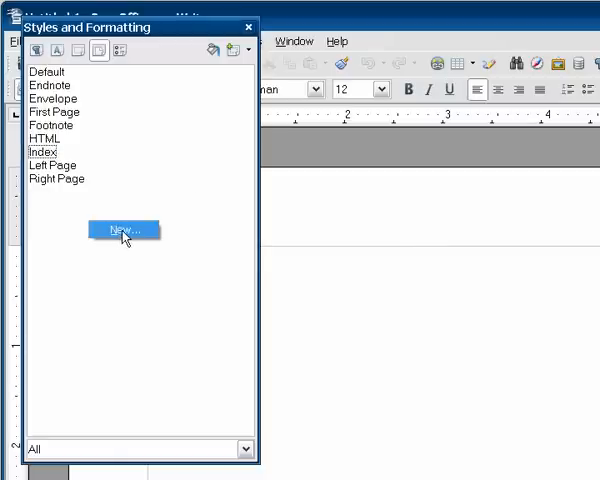
click(121, 230)
text(Plan)
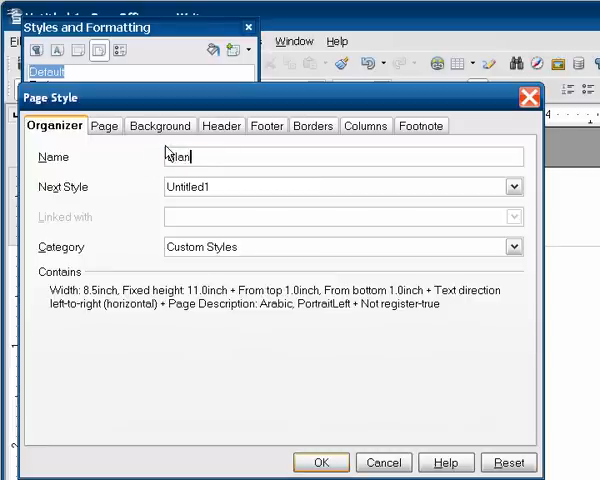
click(513, 186)
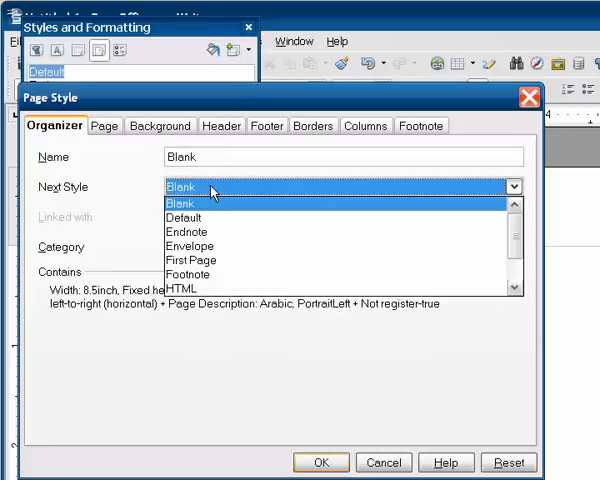
click(182, 202)
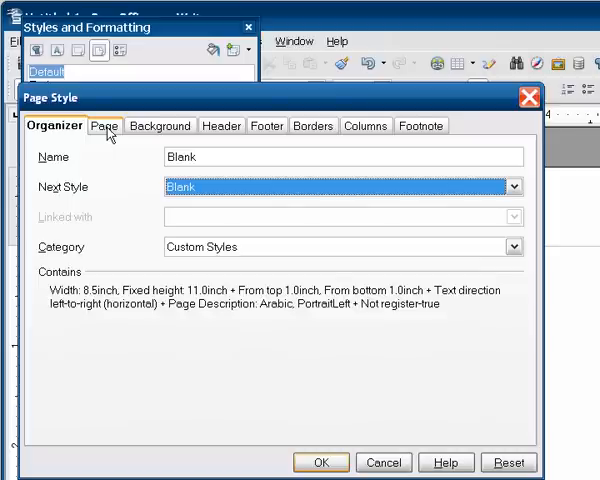
mouse_move(104, 138)
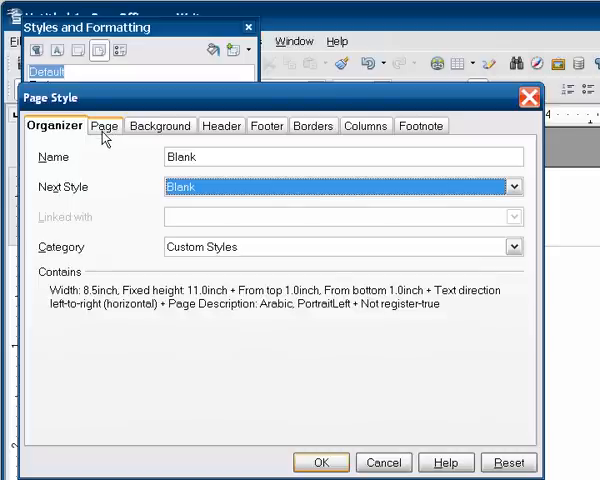
Set the Blank page to 6 x 9 inches, mirrored, 0.75" inner and 0.50" other margins
click(104, 125)
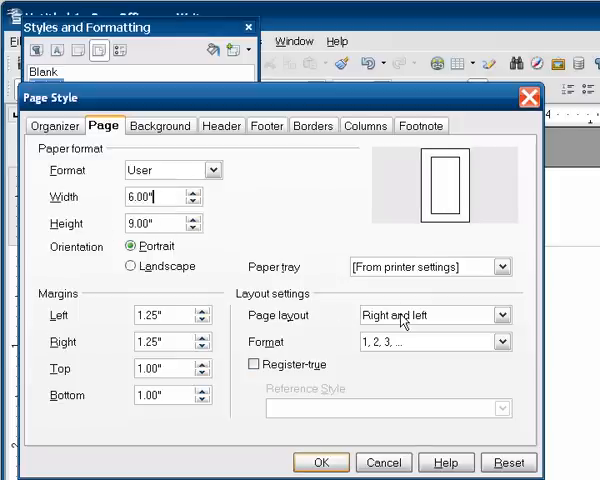
click(500, 314)
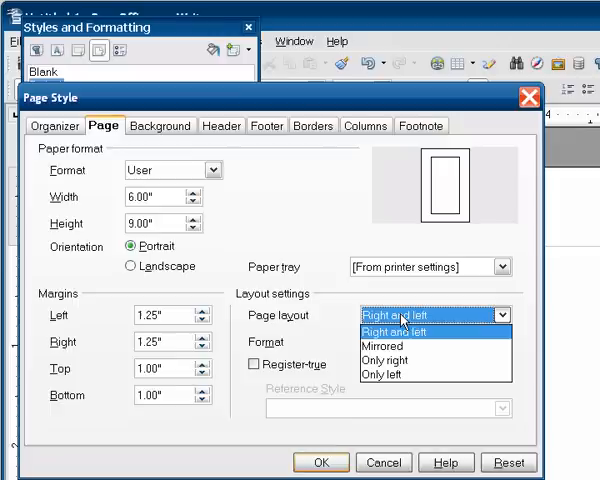
click(382, 345)
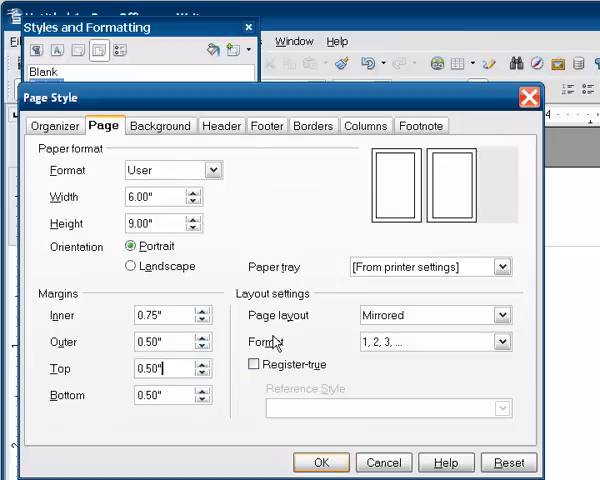
mouse_move(310, 415)
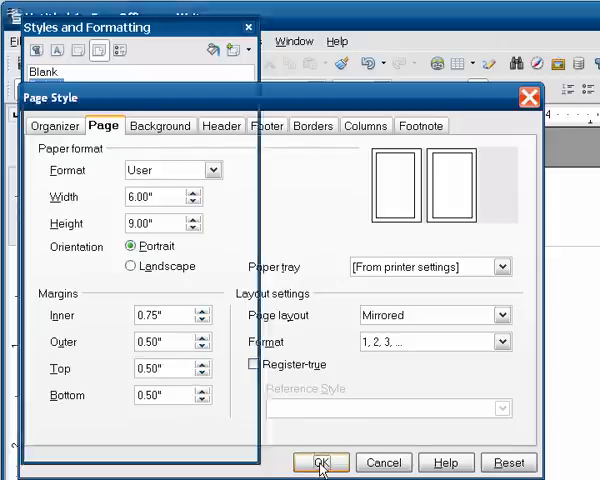
Save the Blank page style and create page style 'Basic' that follows itself
click(320, 461)
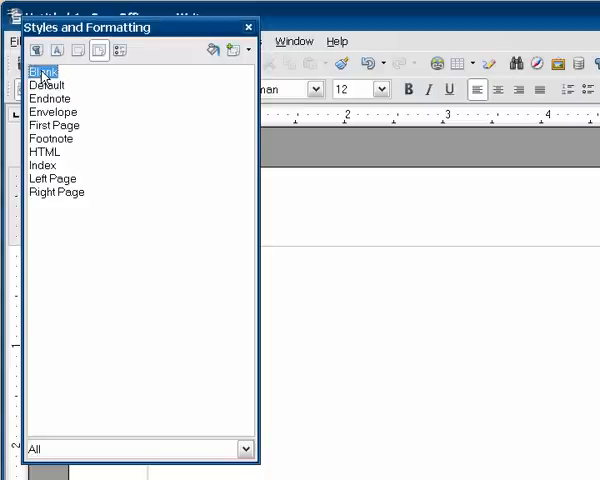
mouse_move(113, 250)
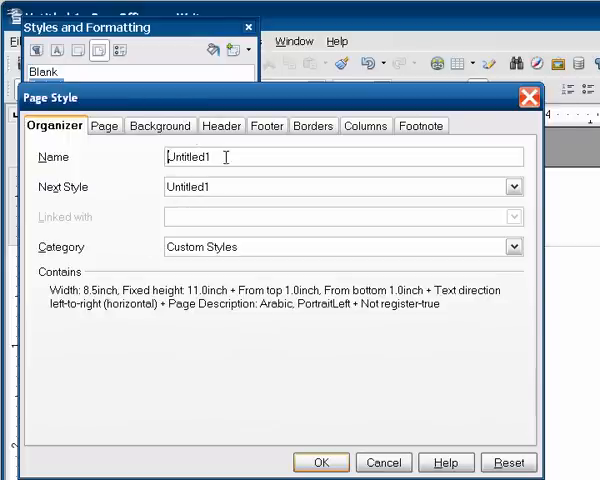
text(Bas)
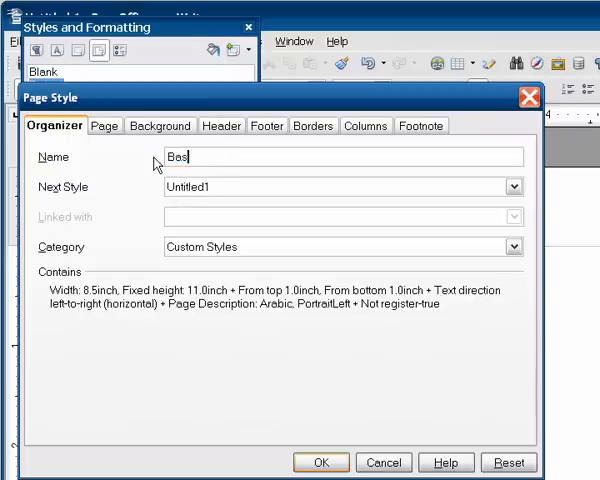
click(513, 187)
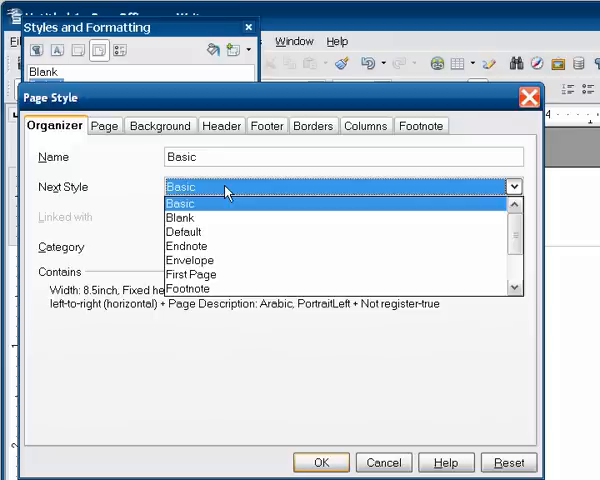
click(181, 202)
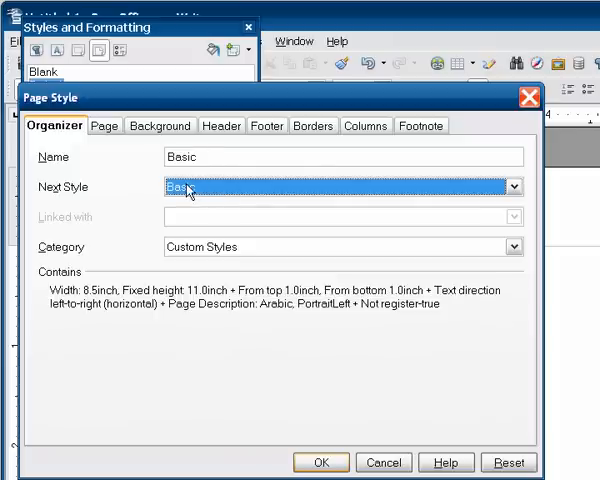
mouse_move(113, 160)
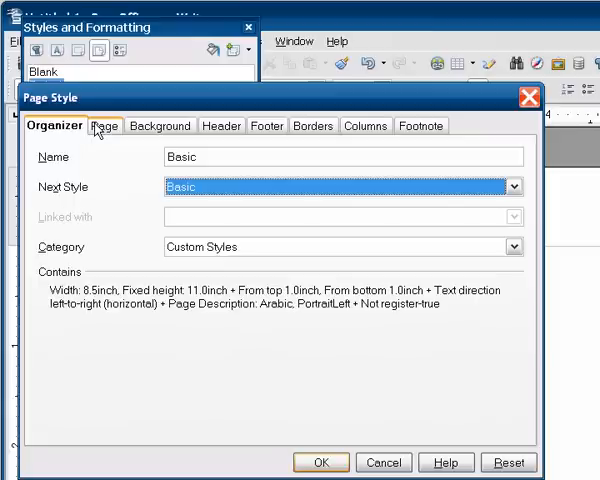
Make the Basic page 6 x 9 inches, mirrored, with a 0.75" inner margin
click(104, 125)
text(6)
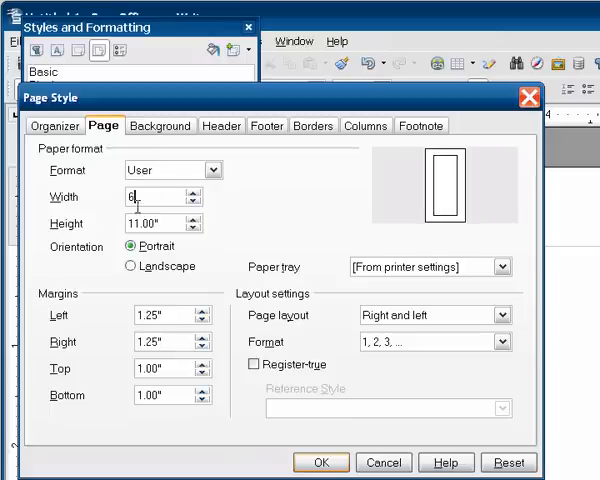
text(9.00")
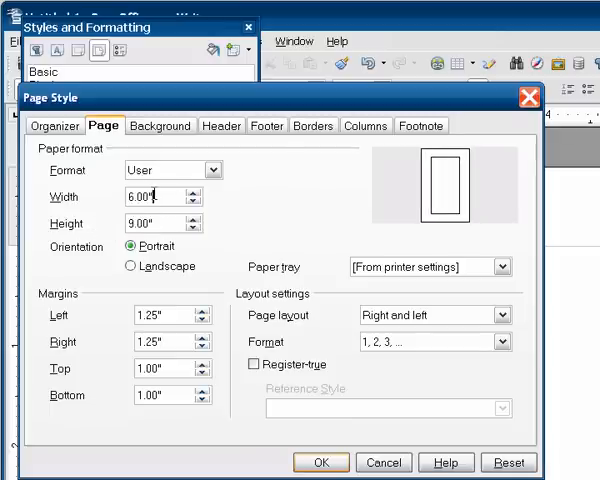
click(428, 315)
text(.75)
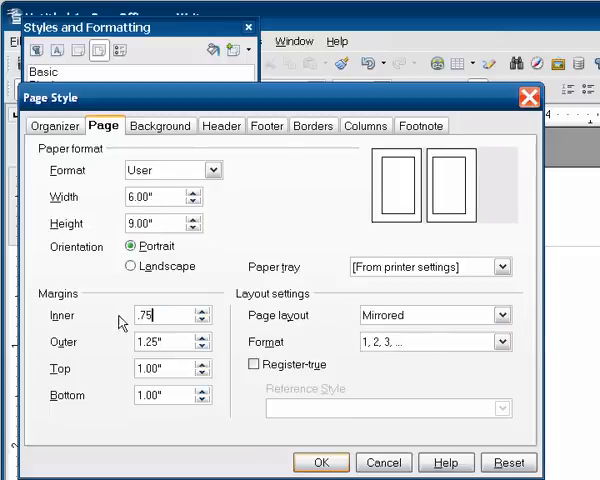
click(150, 341)
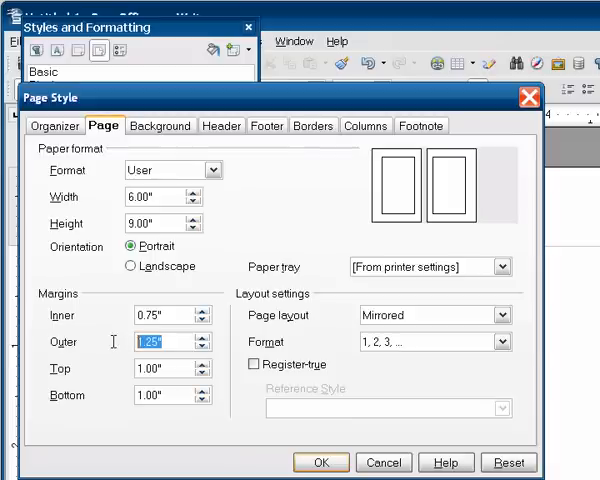
mouse_move(116, 347)
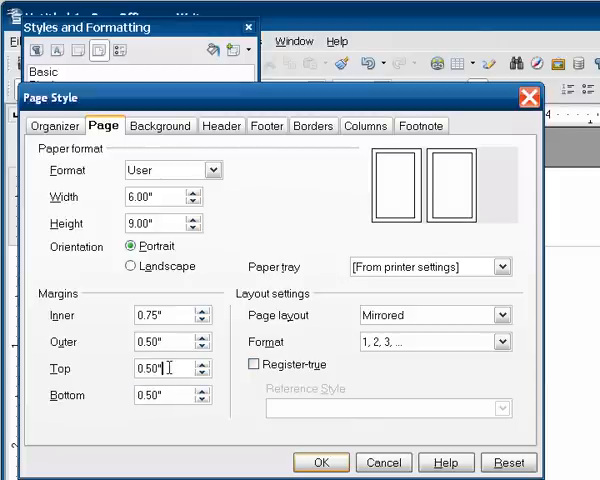
mouse_move(165, 248)
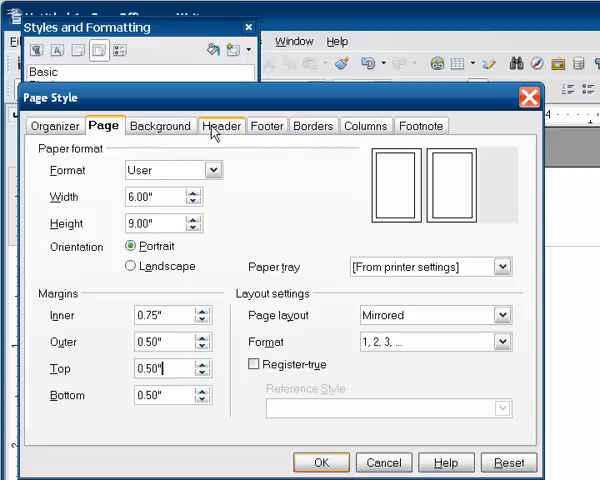
Turn on the Basic header with different left/right content and 0.10" spacing
click(220, 125)
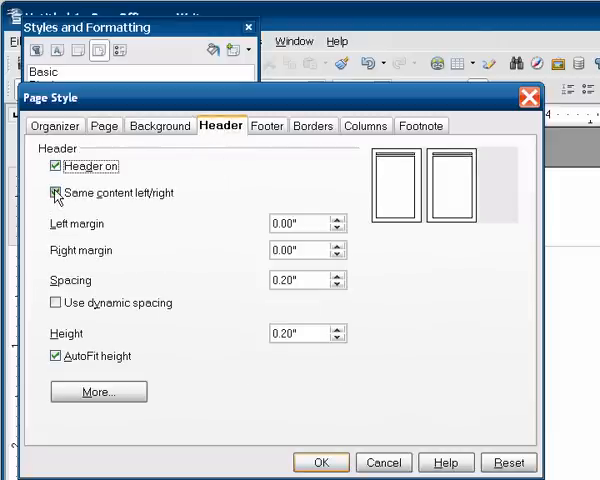
click(55, 192)
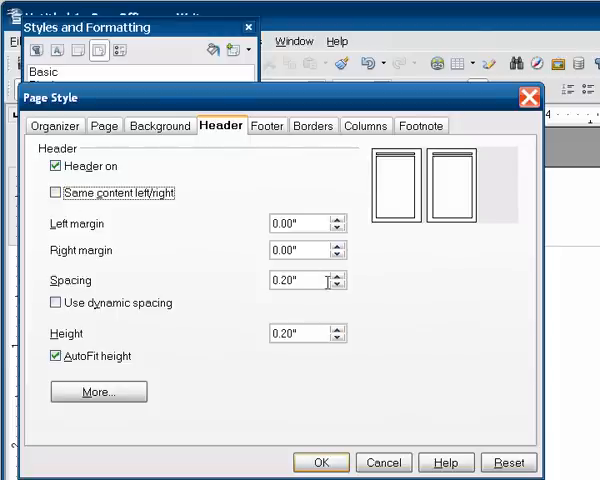
click(342, 285)
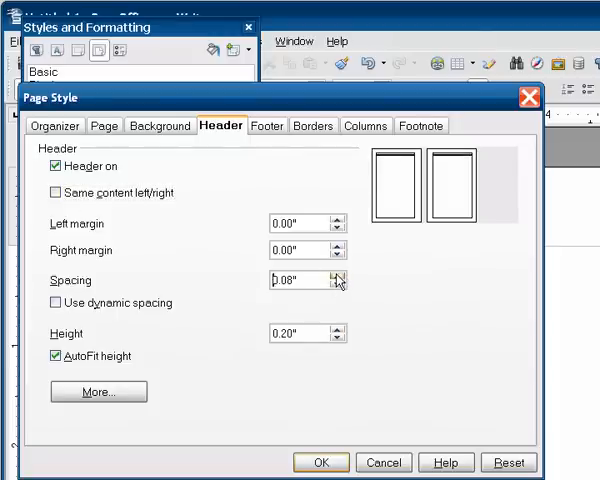
click(340, 286)
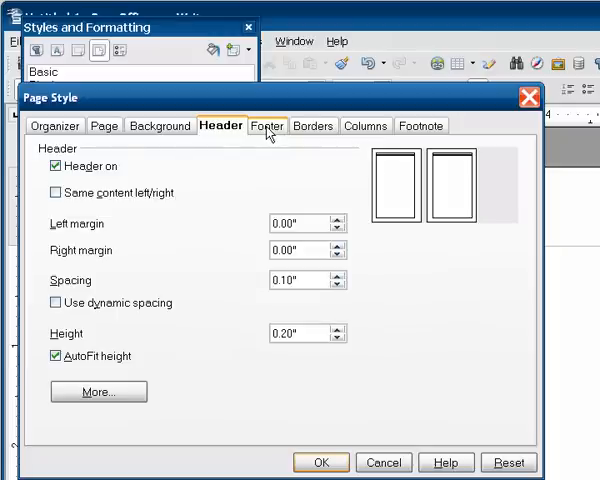
Turn on the footer with separate left/right content and 0.10" spacing
click(266, 125)
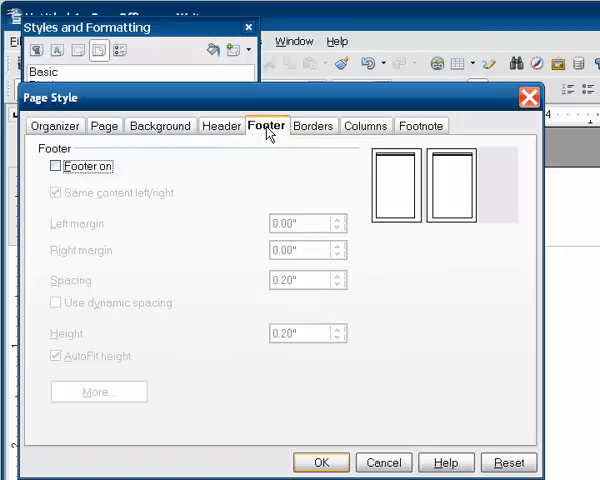
click(53, 166)
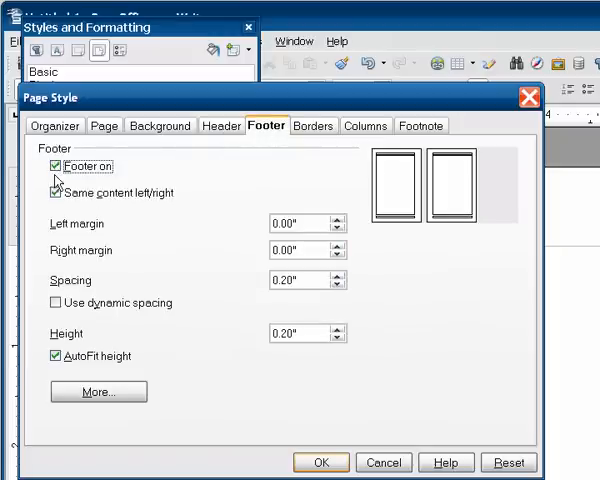
click(53, 192)
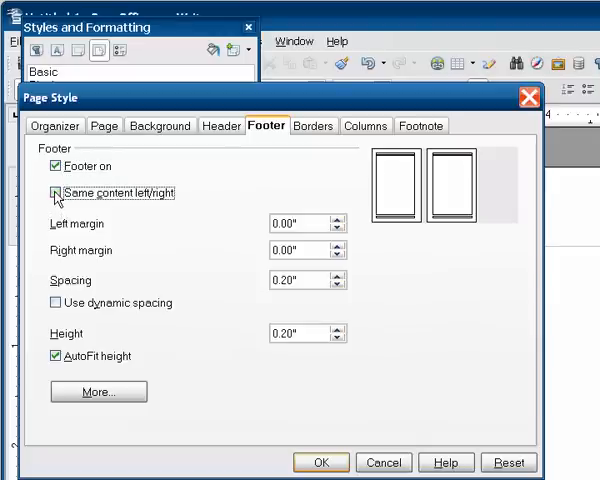
click(53, 193)
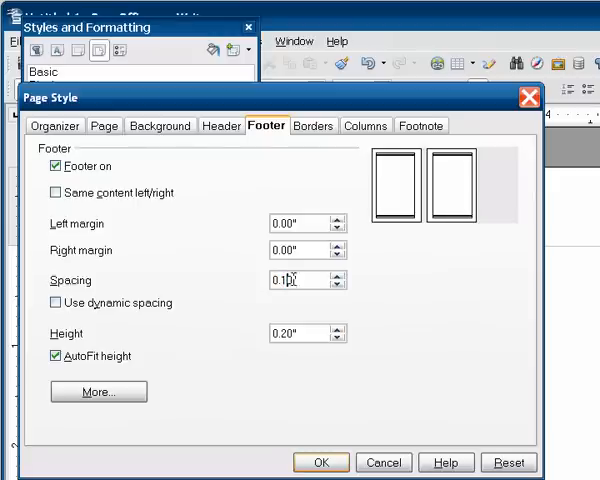
mouse_move(310, 281)
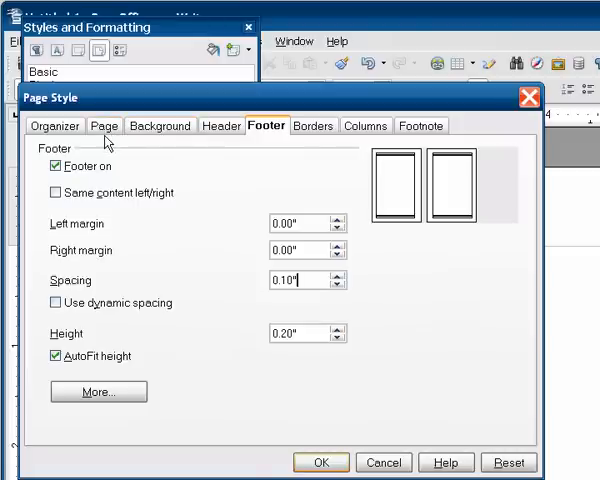
Add a 1.00 pt bottom border under the header and save the Basic page style
click(220, 125)
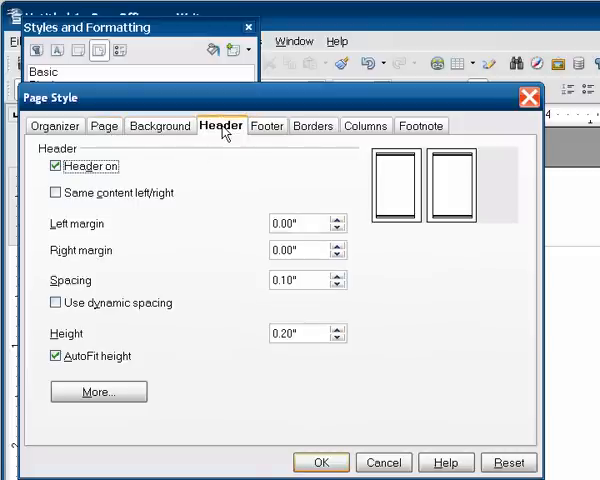
mouse_move(98, 391)
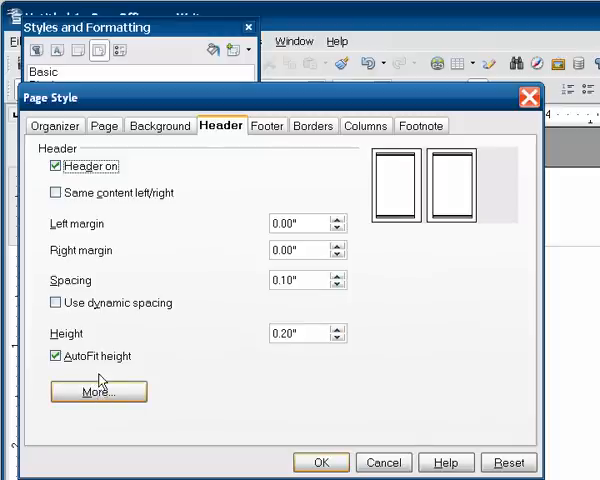
click(266, 125)
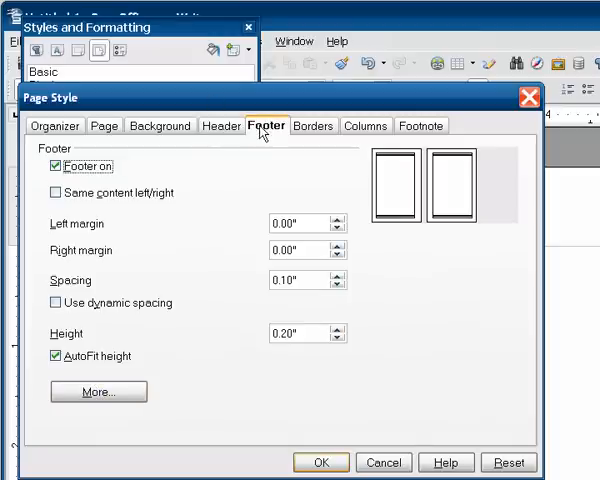
click(97, 391)
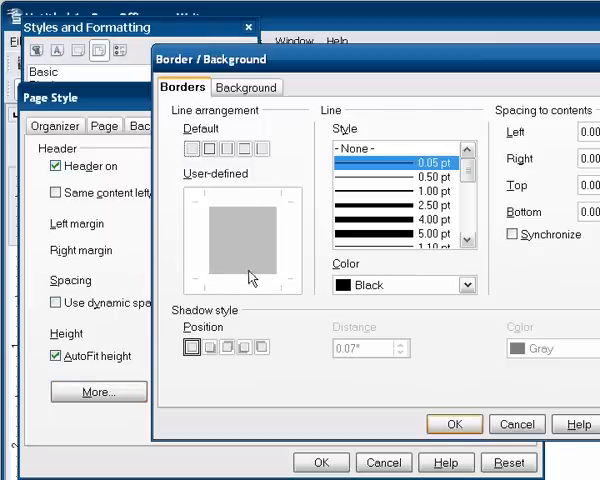
click(400, 192)
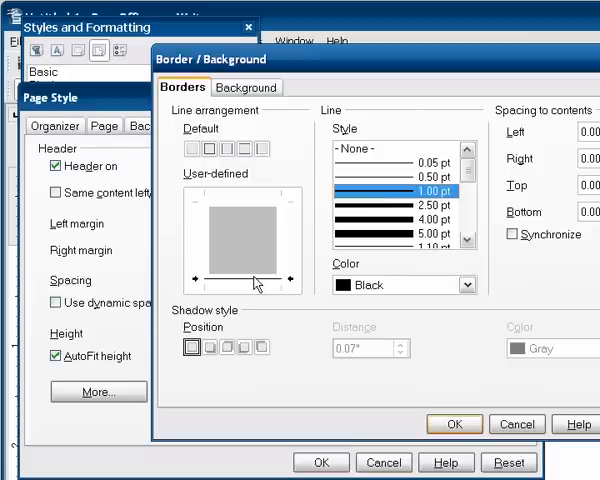
mouse_move(407, 430)
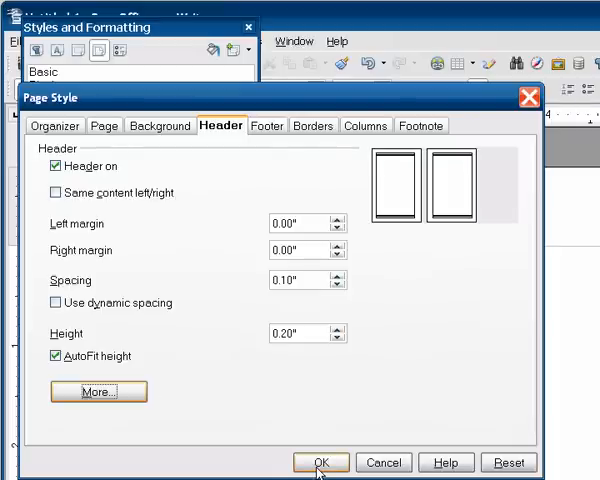
click(320, 462)
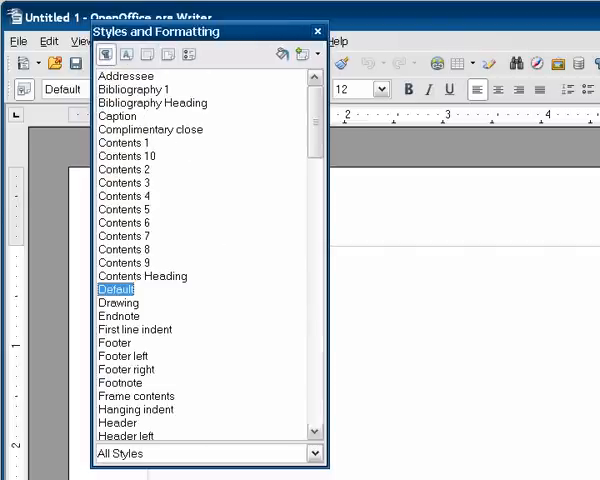
mouse_move(228, 348)
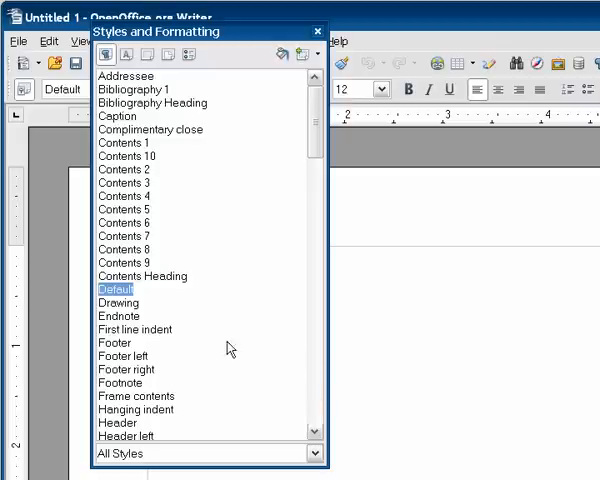
Scroll the All Styles list and open the Title paragraph style for editing
scroll(down, 3)
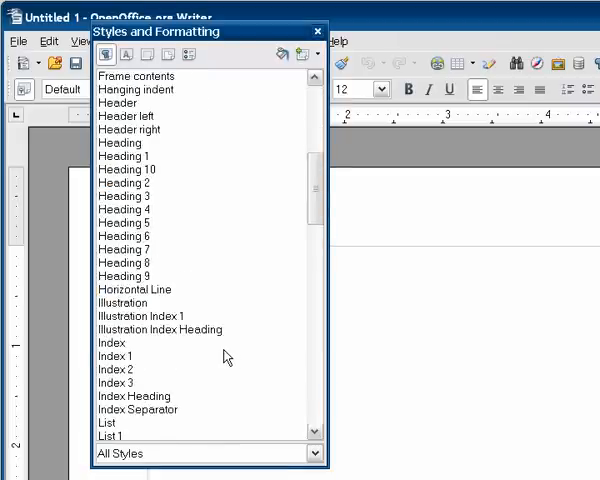
scroll(down, 3)
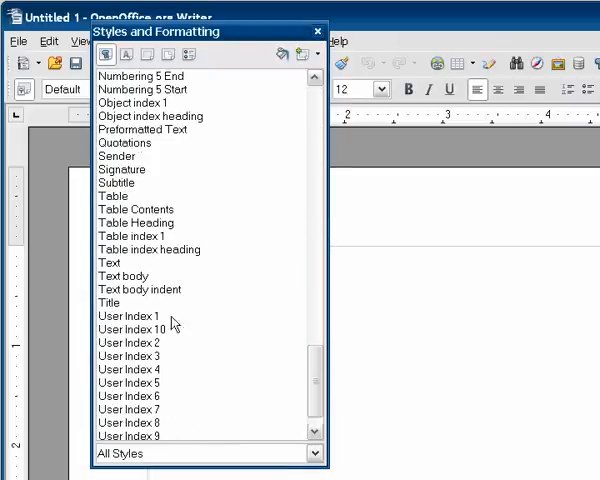
double_click(108, 302)
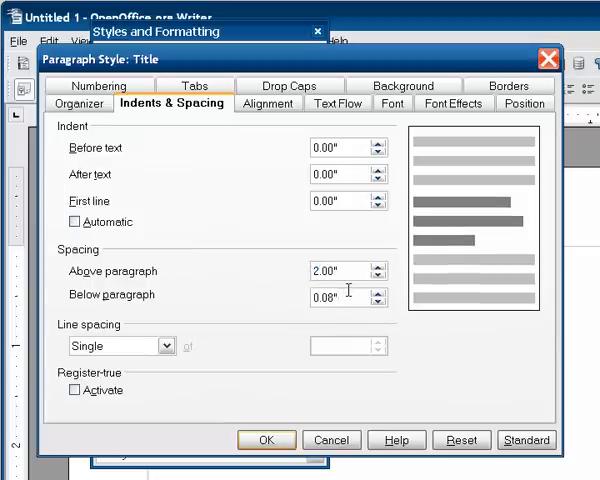
Give Title 2.00" above, 0.08" below, centered Arial Bold 12 pt, and save
click(267, 103)
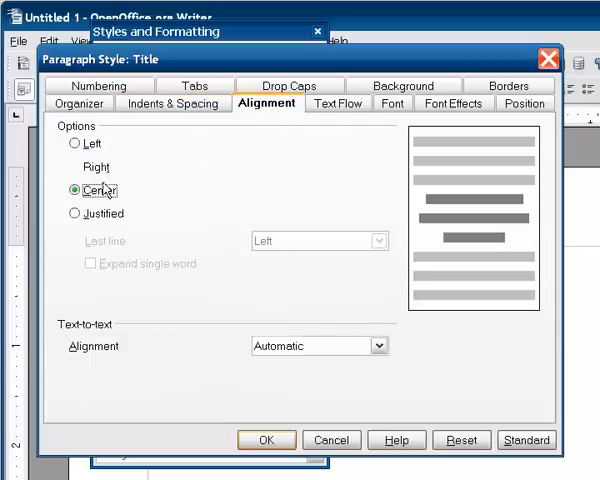
mouse_move(338, 103)
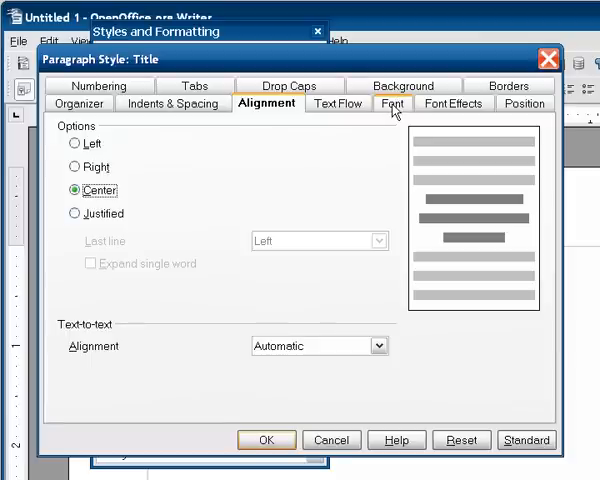
click(393, 103)
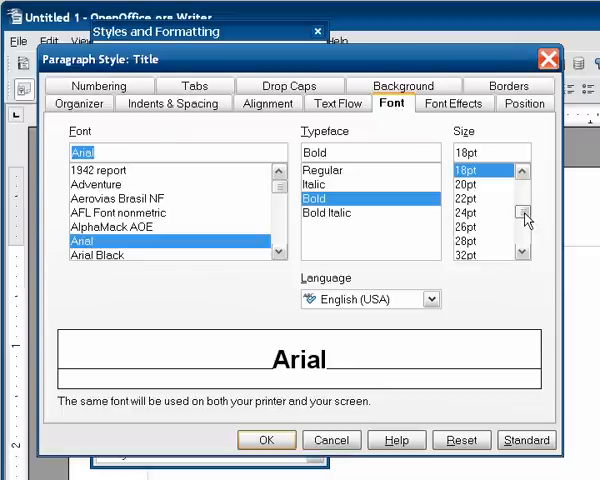
click(525, 212)
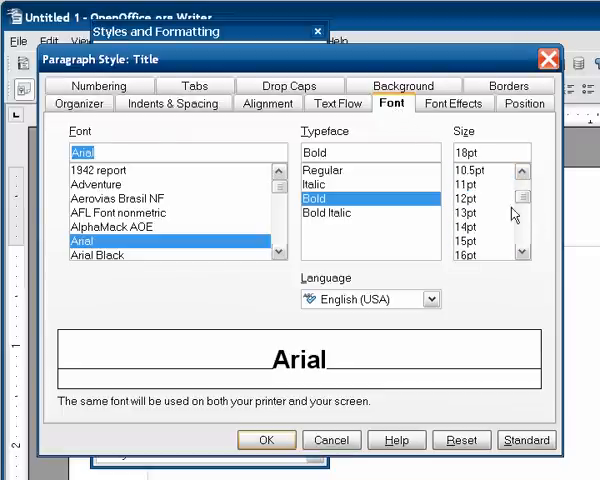
click(478, 198)
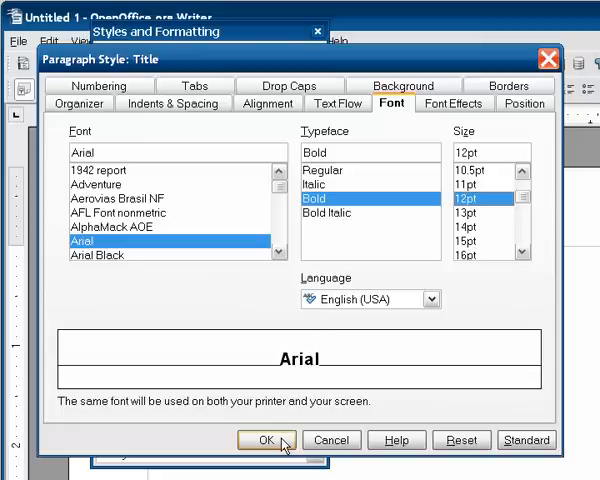
click(265, 440)
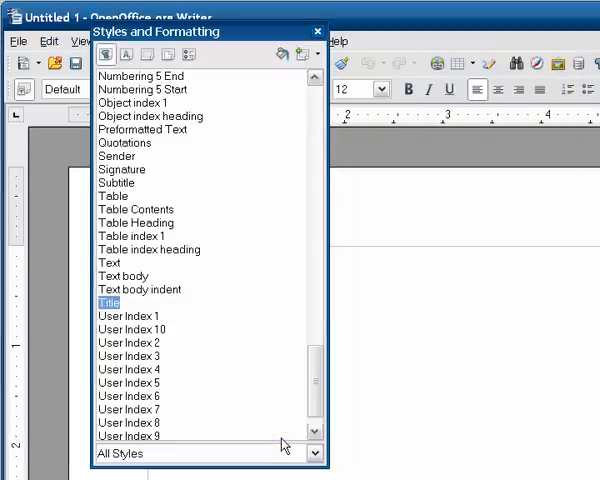
Select a paragraph style in the list and bring up its New style option
scroll(up, 3)
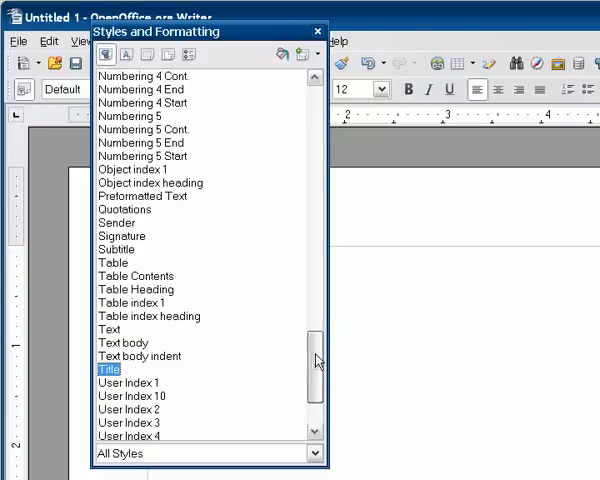
scroll(down, 3)
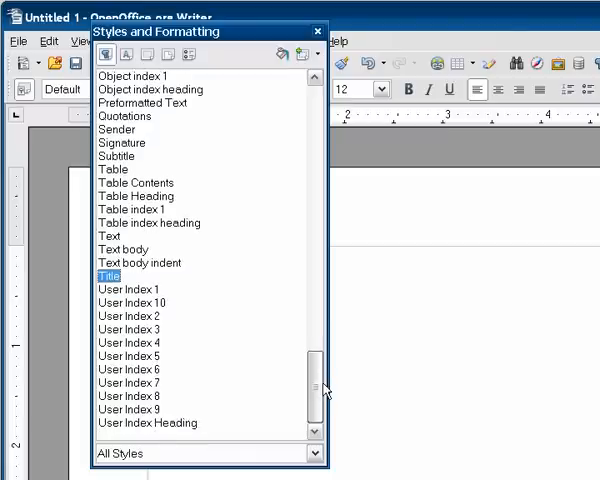
scroll(up, 3)
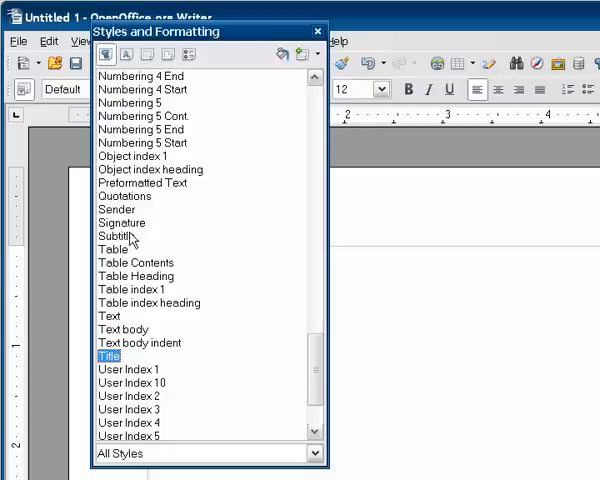
click(109, 315)
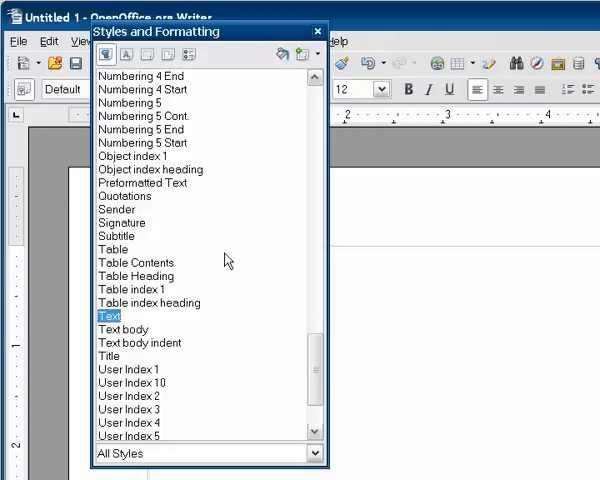
right_click(112, 249)
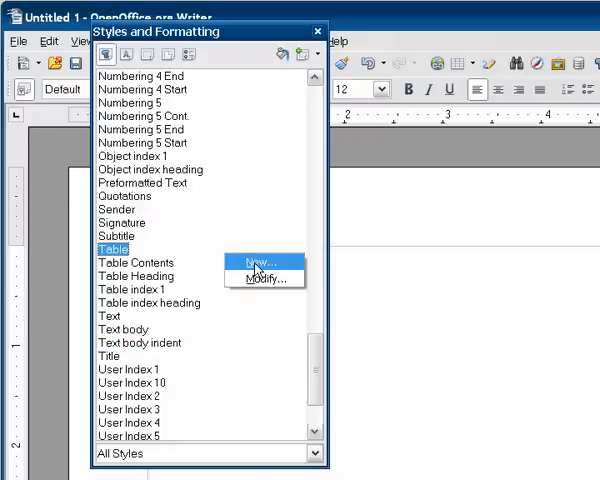
Create a new paragraph style named Copyright, followed by Copyright and linked with None
click(256, 261)
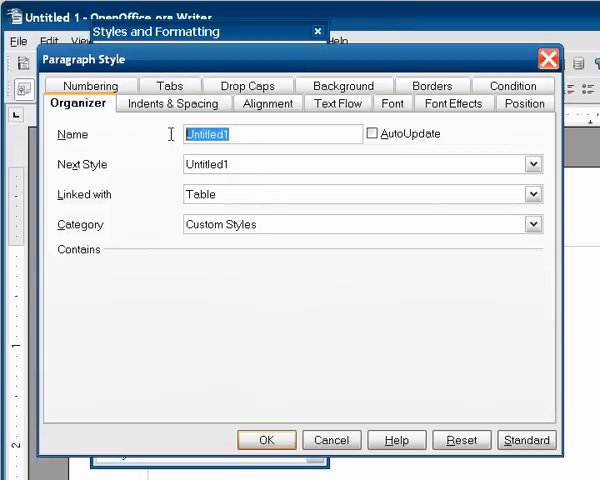
text(Copyright)
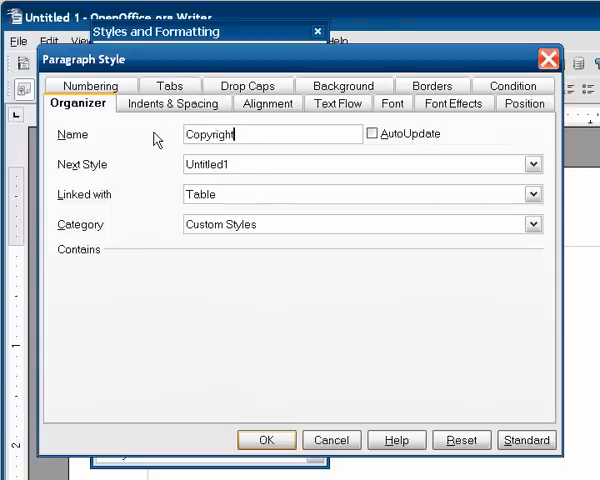
click(530, 164)
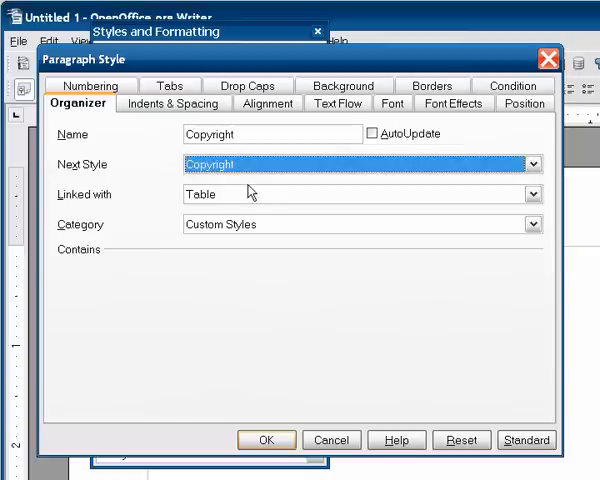
click(532, 194)
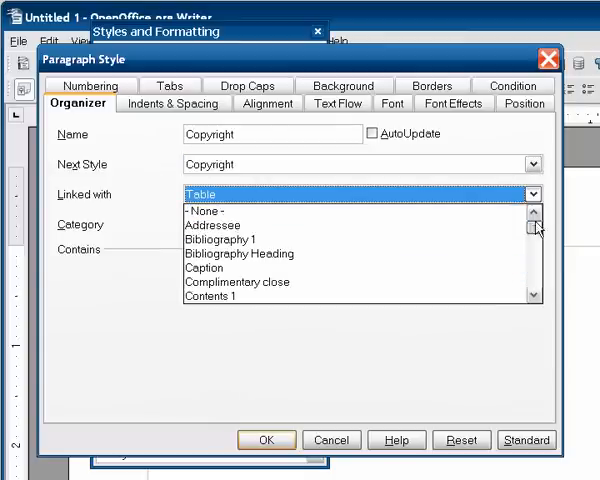
click(207, 211)
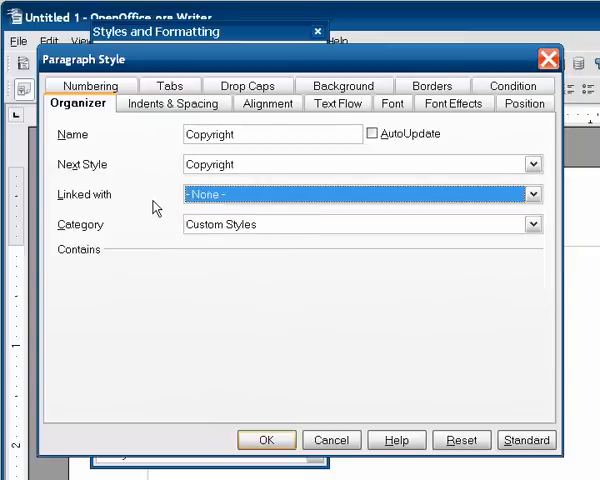
mouse_move(133, 140)
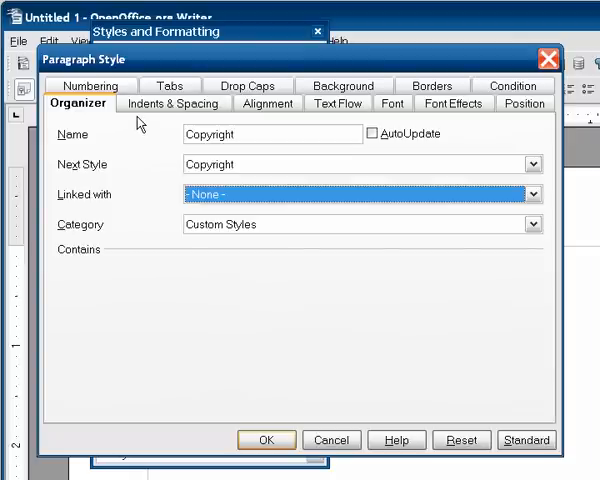
Center the Copyright style, confirm Times New Roman 12pt font, and save it
click(171, 103)
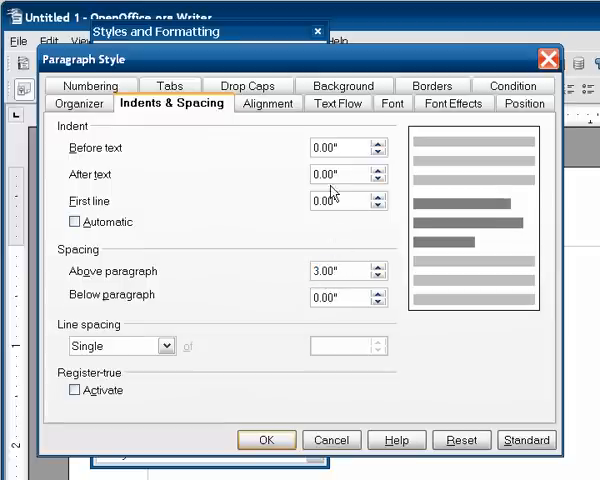
click(268, 103)
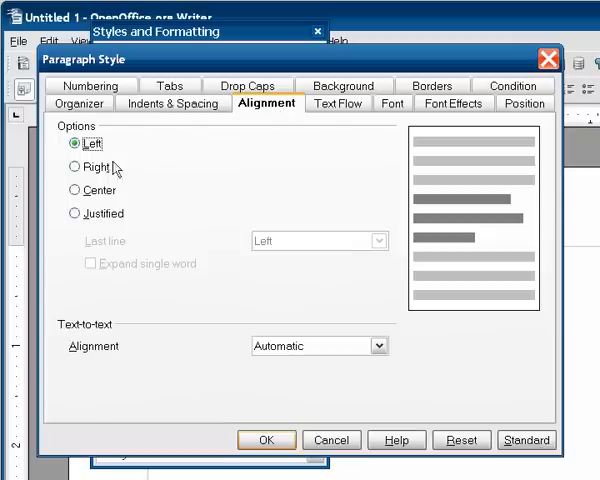
click(75, 190)
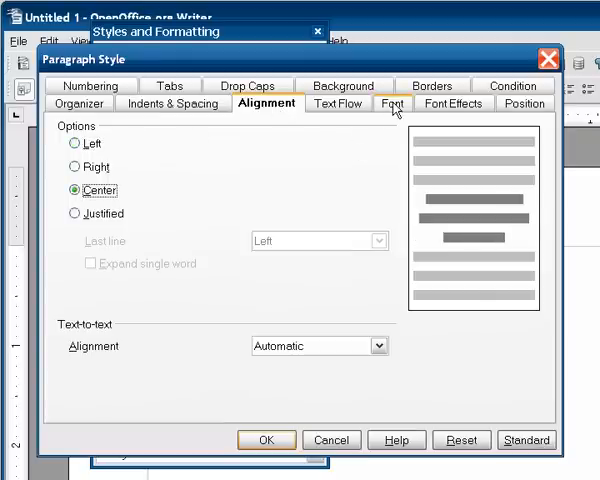
click(393, 103)
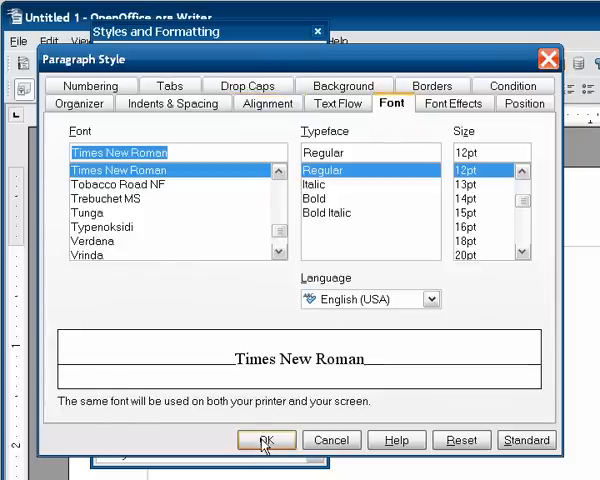
click(266, 440)
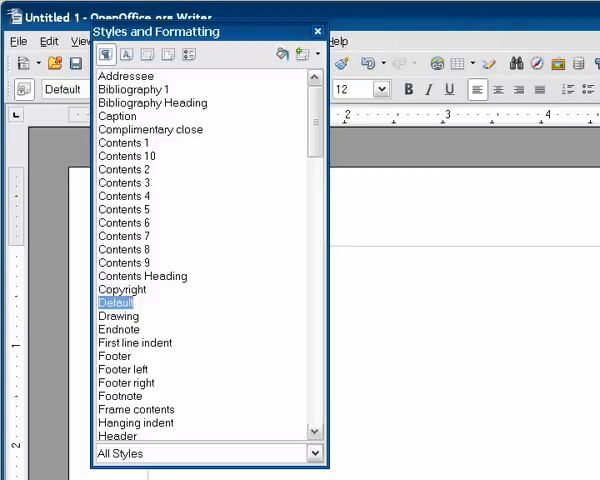
Modify Text body to have a 0.5" first-line indent and justified alignment
scroll(down, 3)
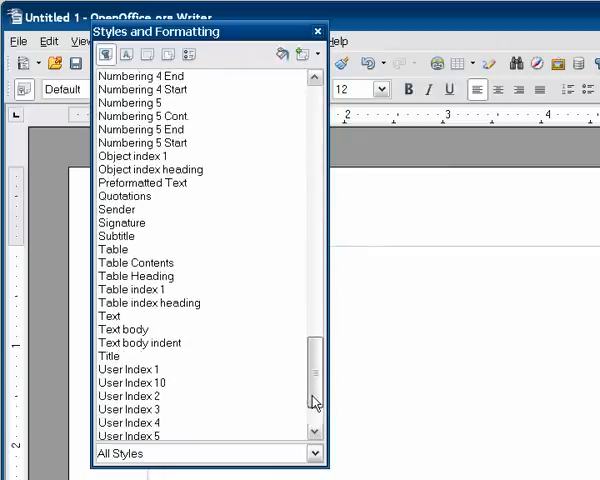
right_click(123, 329)
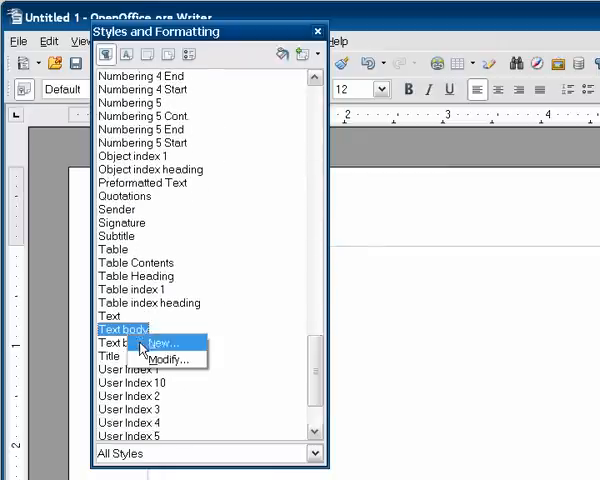
mouse_move(162, 359)
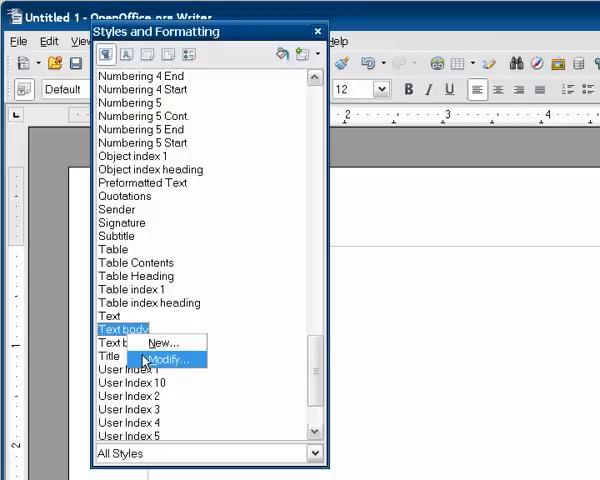
click(163, 358)
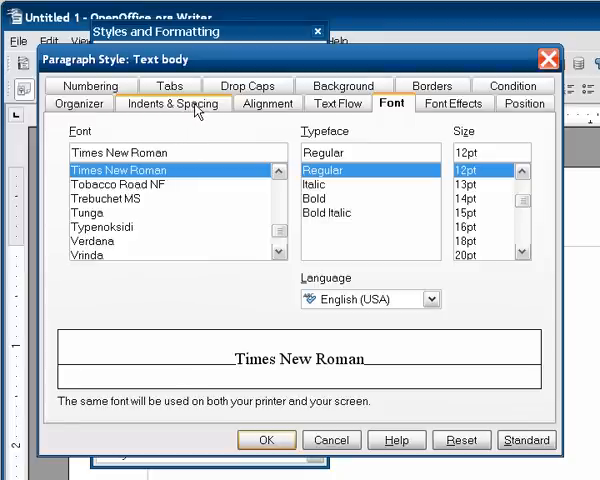
click(172, 103)
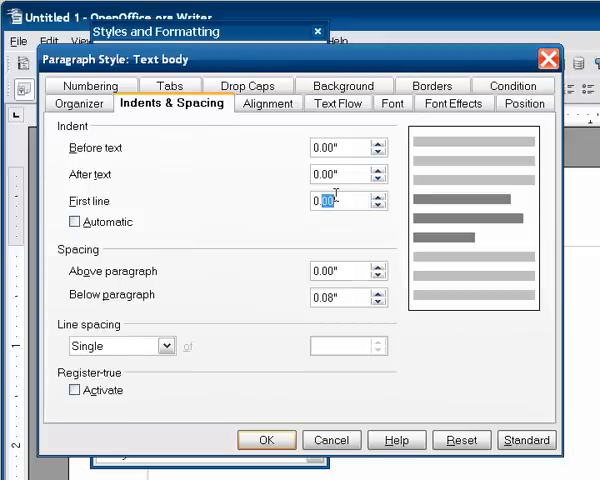
text(0.5")
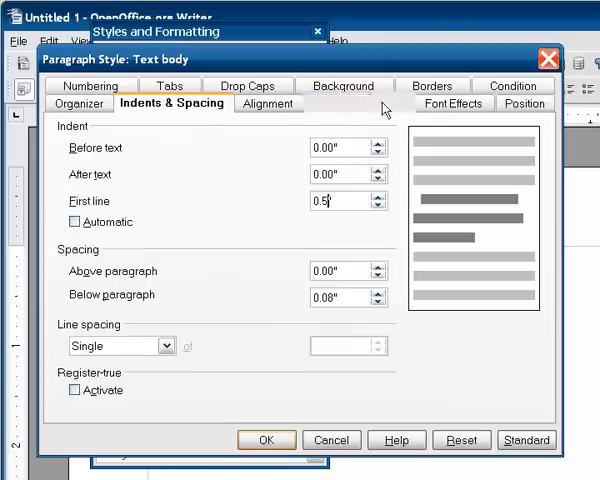
click(267, 103)
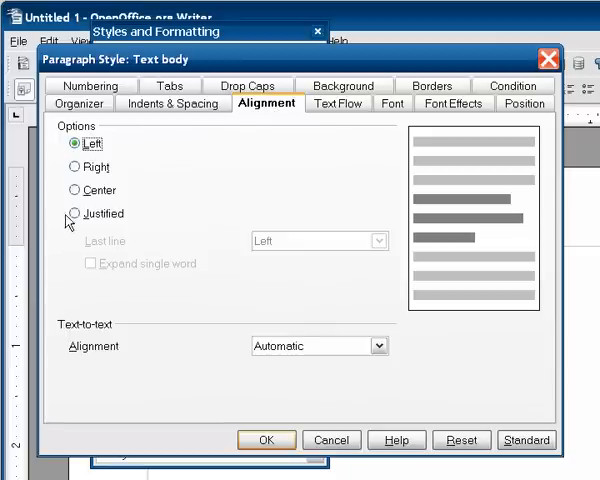
click(75, 213)
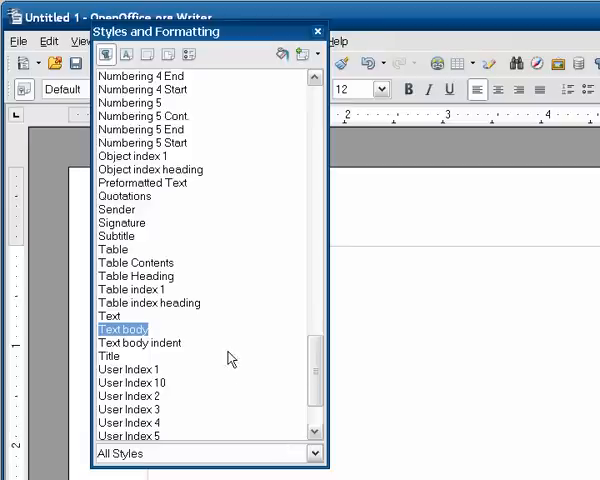
Create a new 'Text body first' paragraph style based on Text body
double_click(122, 329)
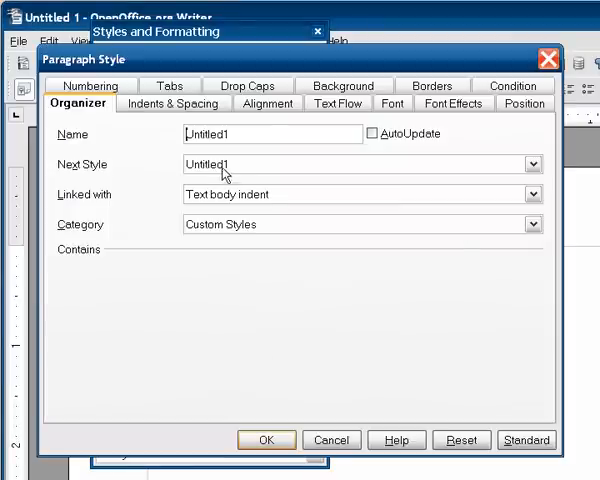
click(532, 194)
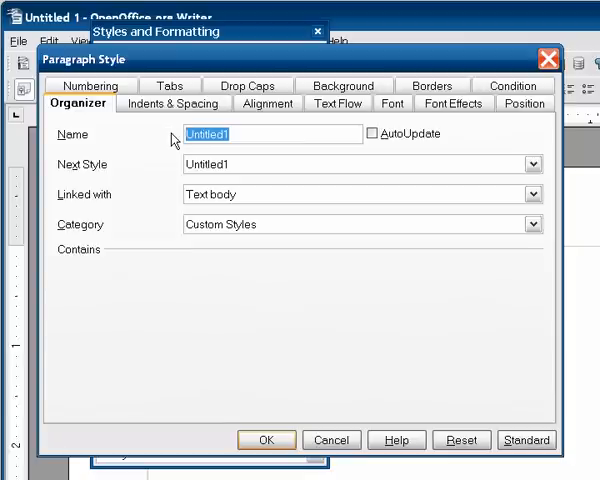
text(Text b)
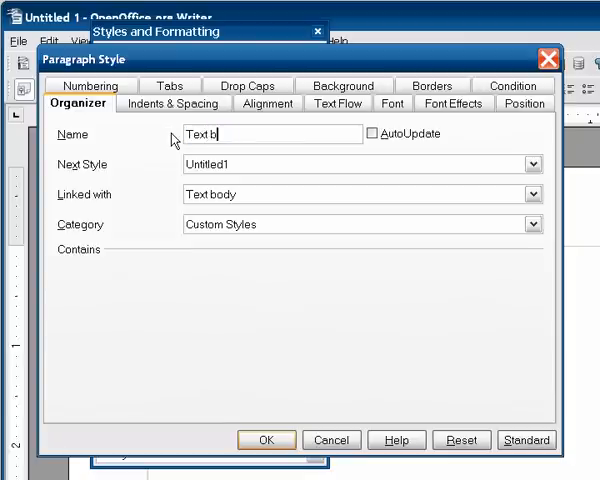
text(ody)
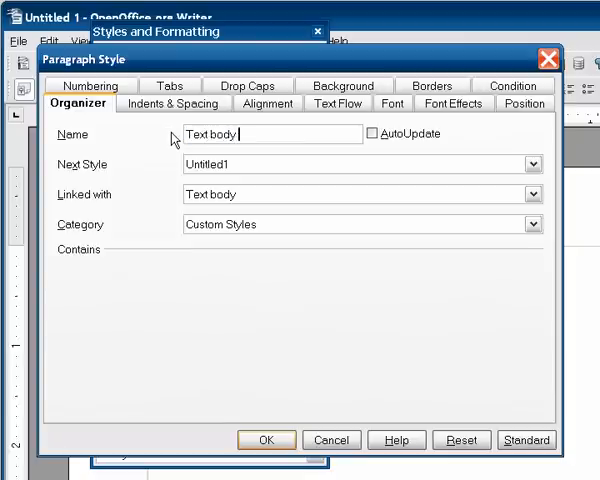
text(first)
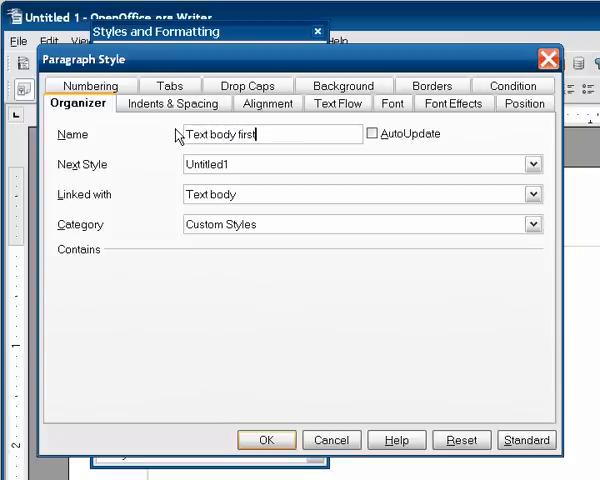
click(530, 164)
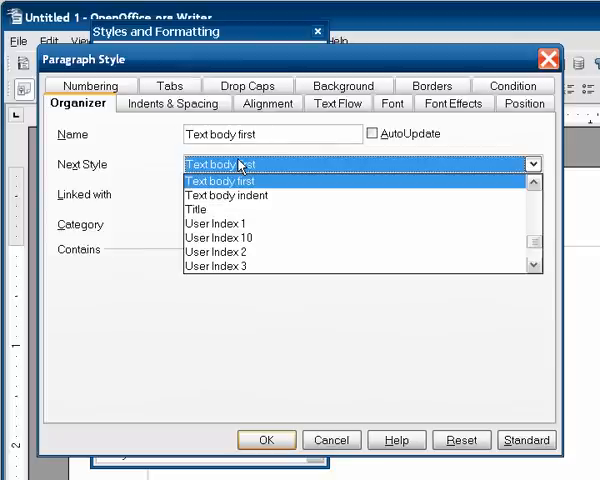
click(170, 103)
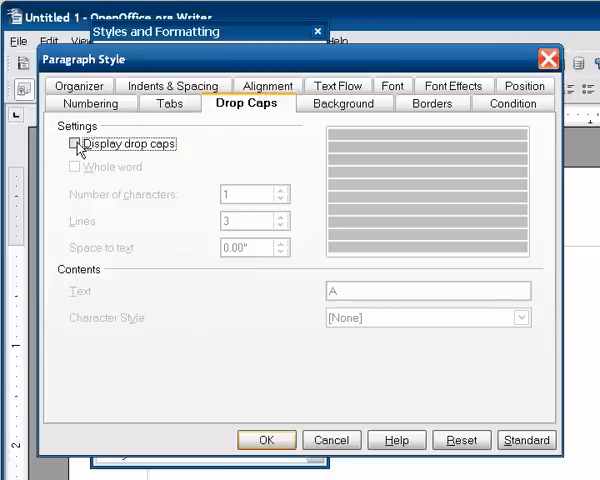
Add a one-character, three-line drop cap using the Drop Caps character style
click(75, 143)
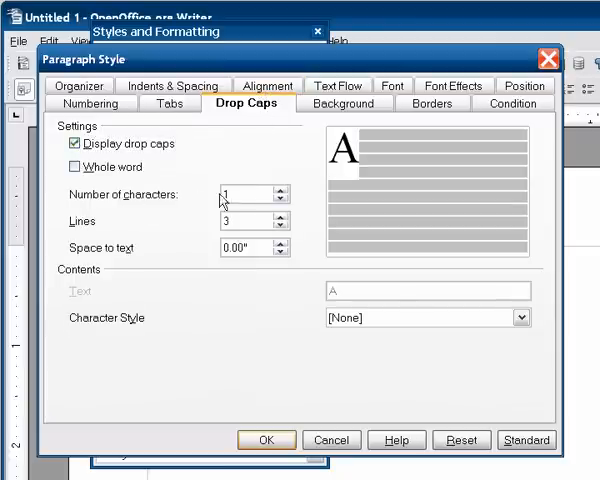
mouse_move(310, 200)
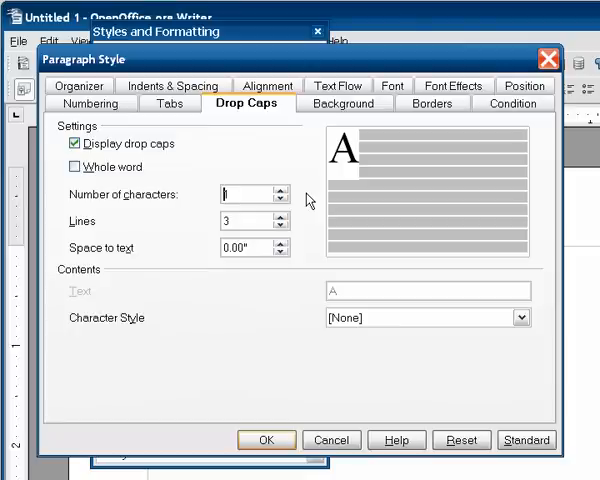
click(519, 317)
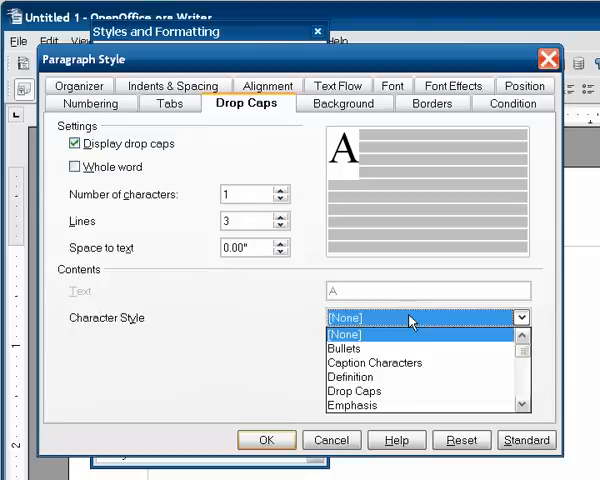
click(352, 390)
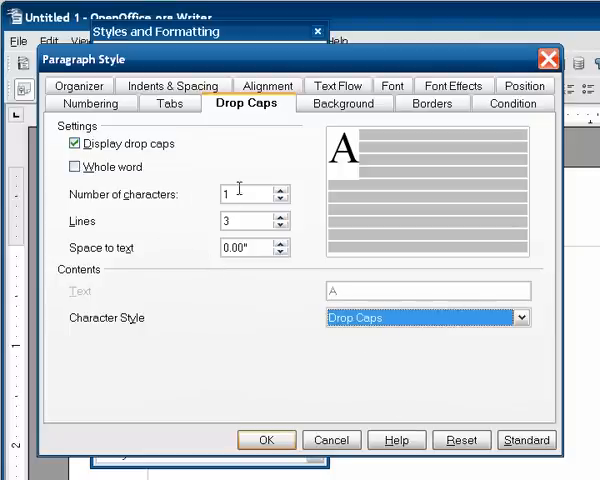
mouse_move(283, 297)
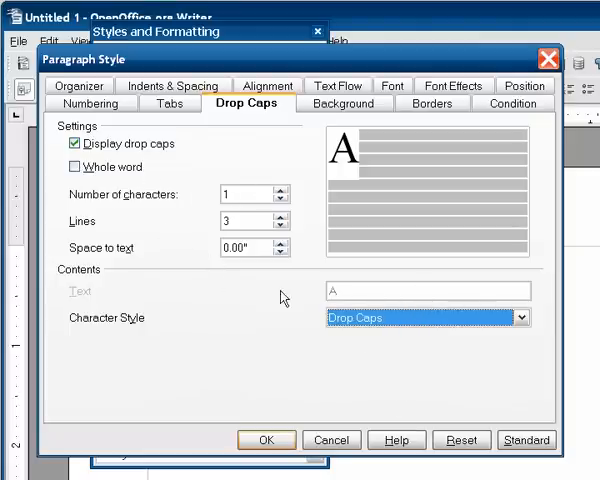
click(77, 143)
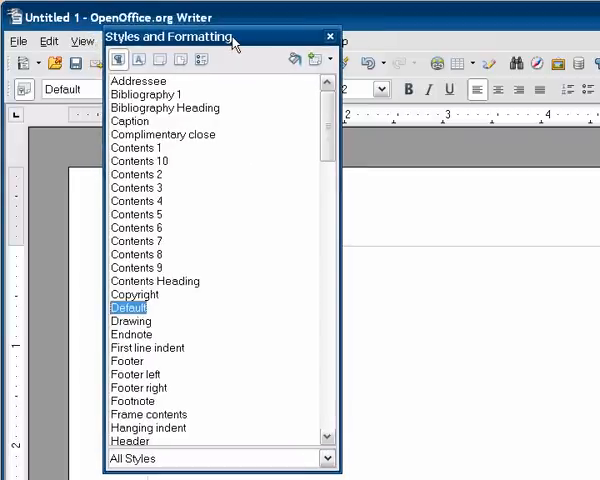
mouse_move(205, 198)
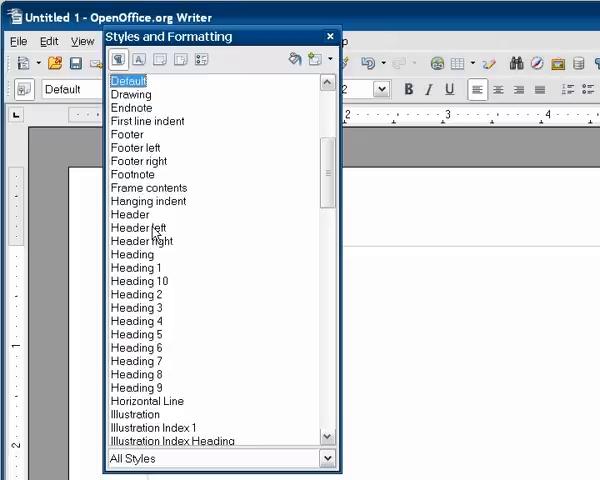
mouse_move(152, 280)
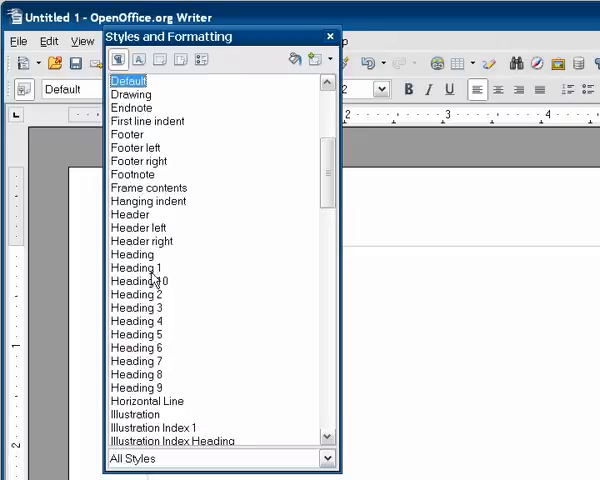
Modify Heading 1, setting its spacing below paragraph to 2
right_click(133, 268)
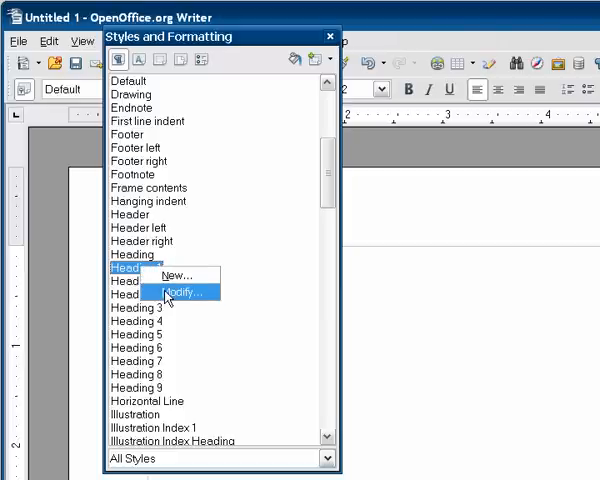
click(179, 291)
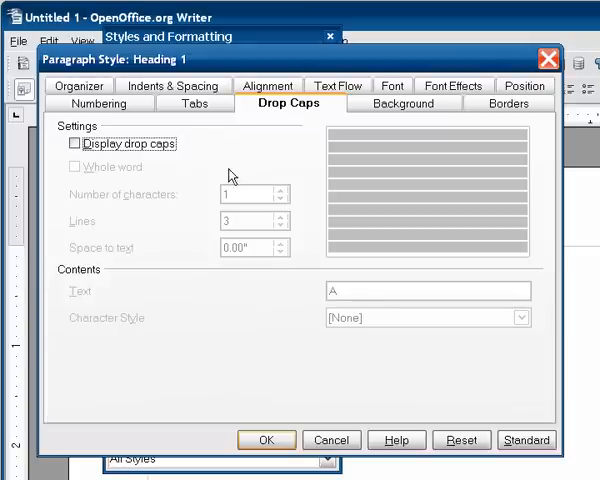
click(172, 103)
text(0.2)
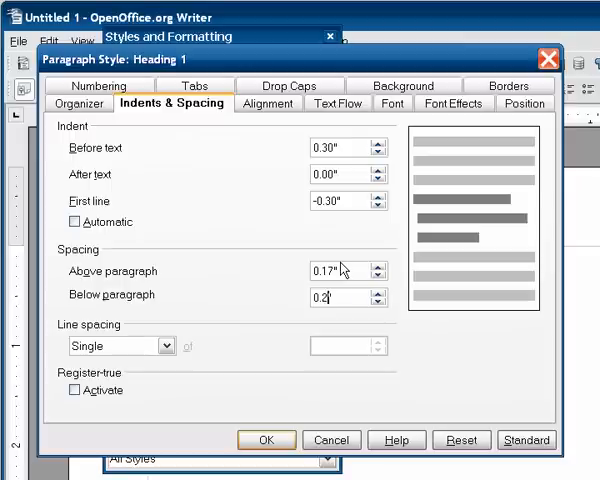
triple_click(340, 297)
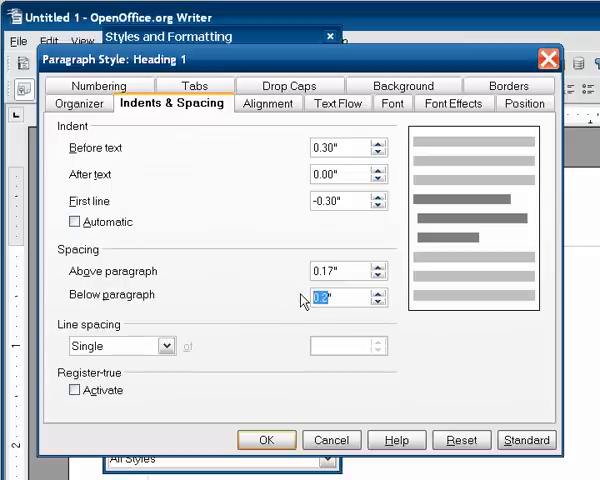
text(2.00)
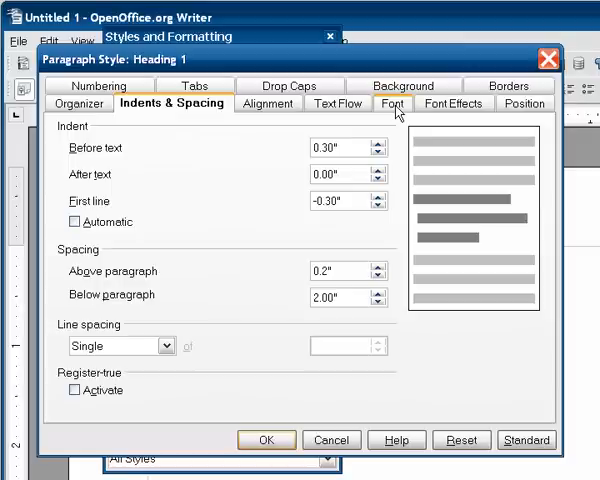
click(393, 103)
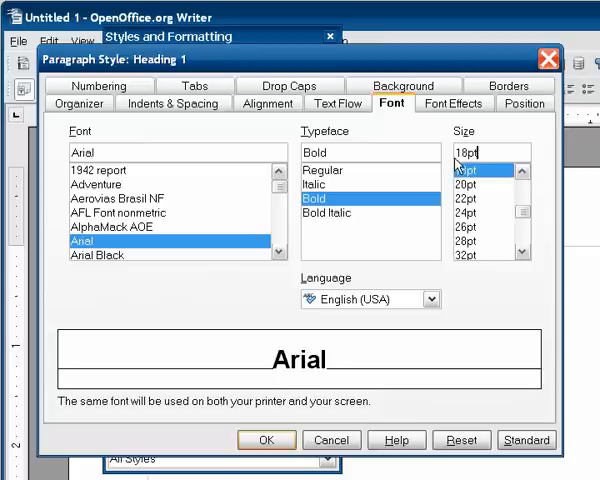
mouse_move(362, 190)
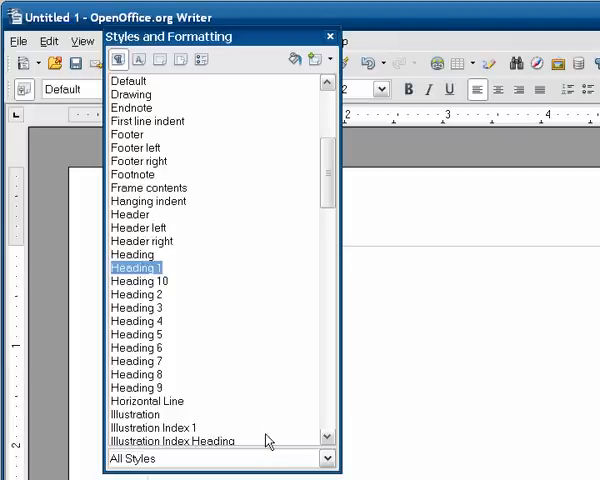
mouse_move(280, 62)
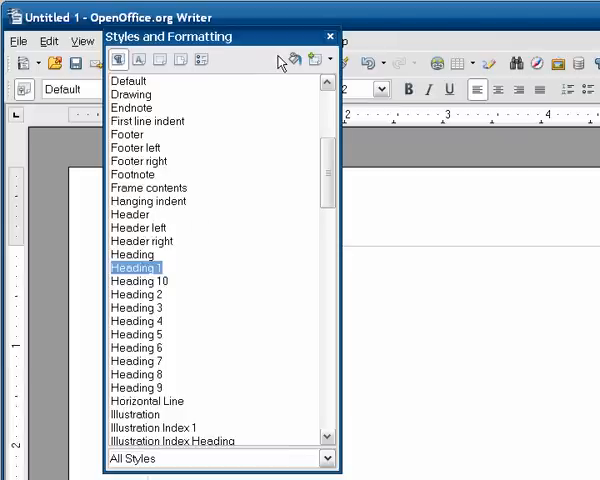
right_click(131, 227)
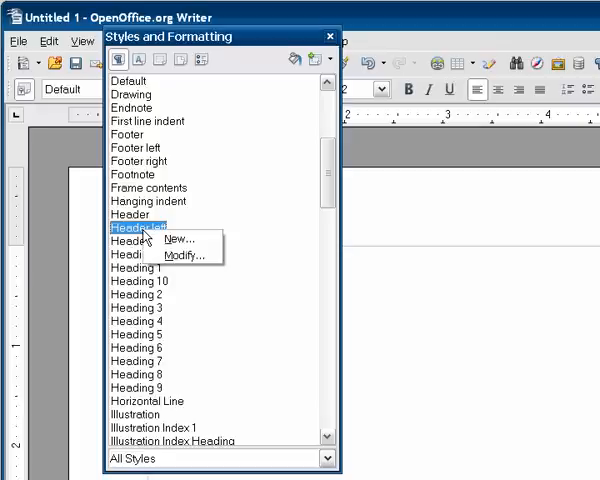
mouse_move(179, 255)
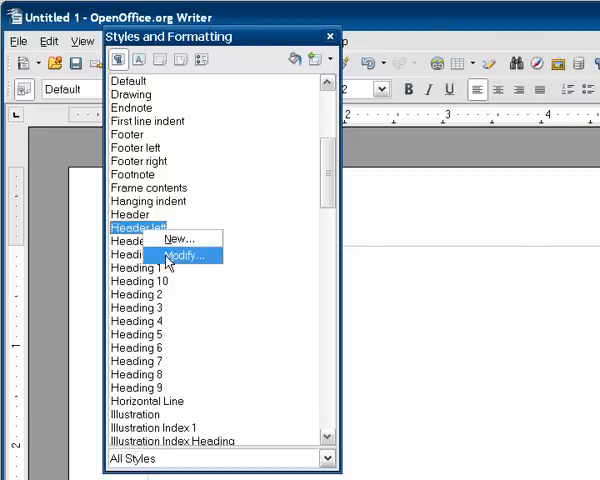
click(178, 255)
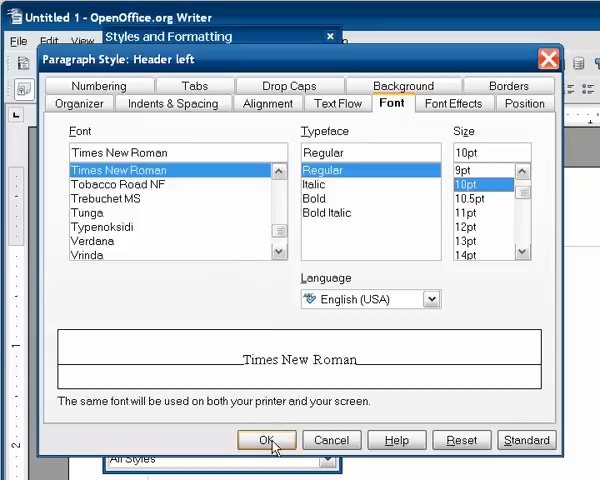
click(267, 103)
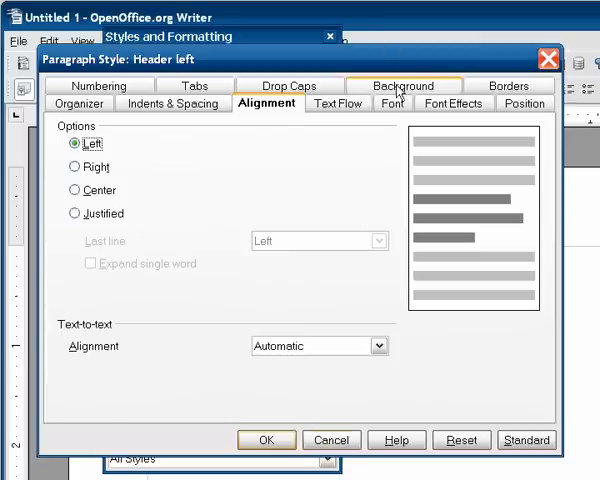
click(392, 103)
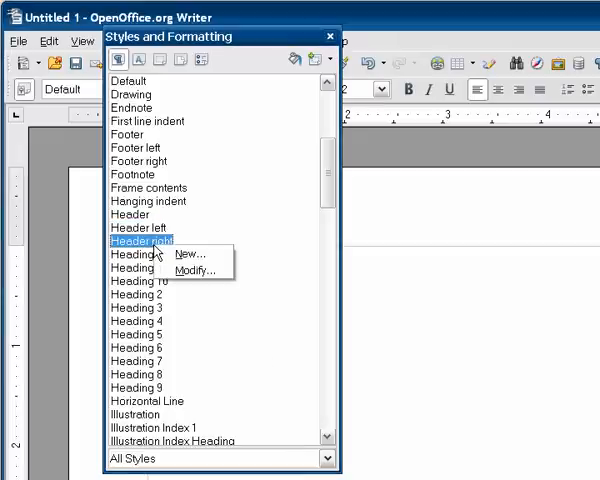
mouse_move(193, 271)
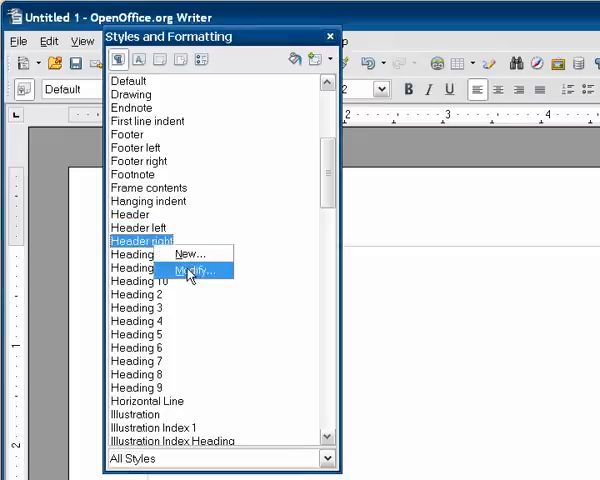
Set the Header right style's alignment to Right and save it
click(188, 271)
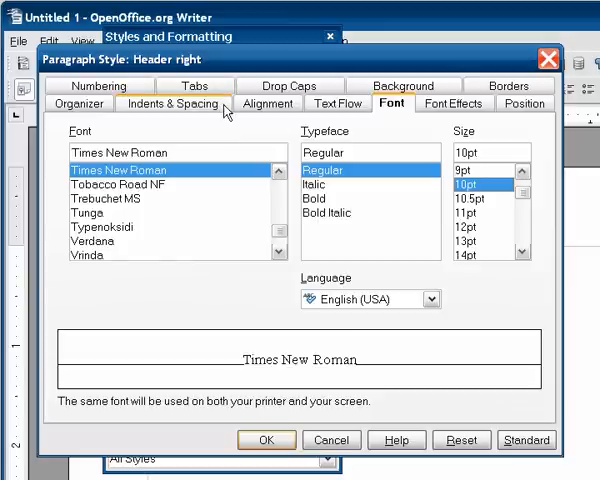
click(267, 103)
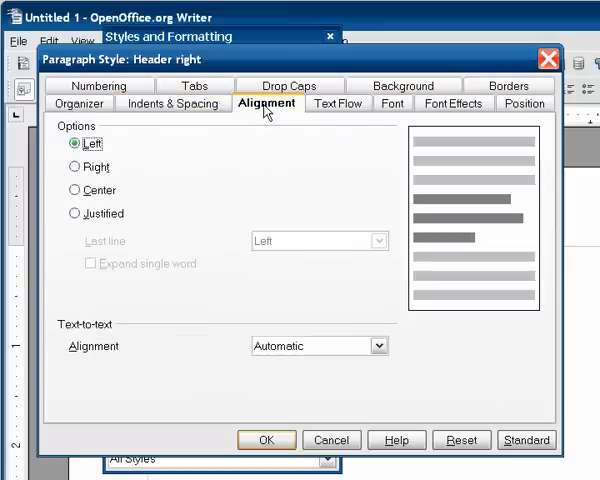
click(74, 166)
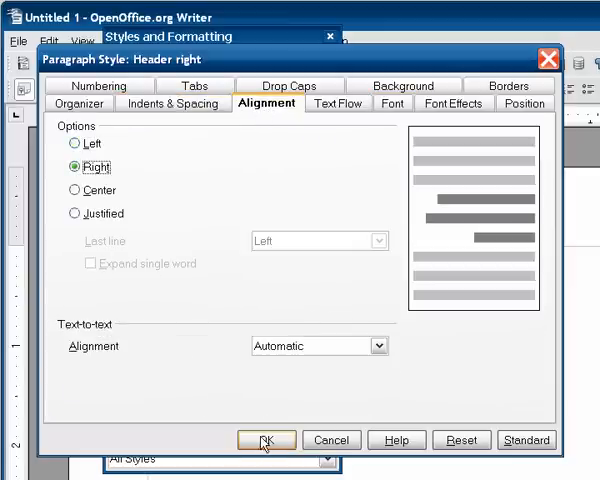
click(266, 440)
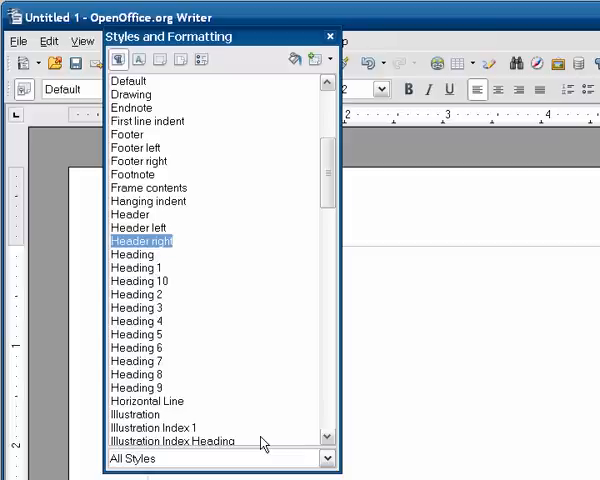
mouse_move(232, 114)
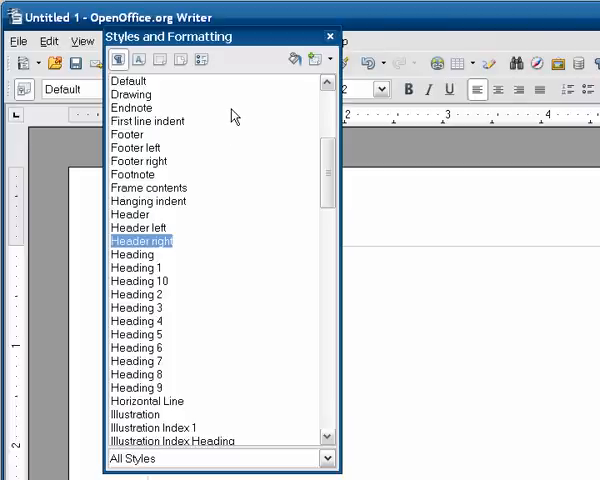